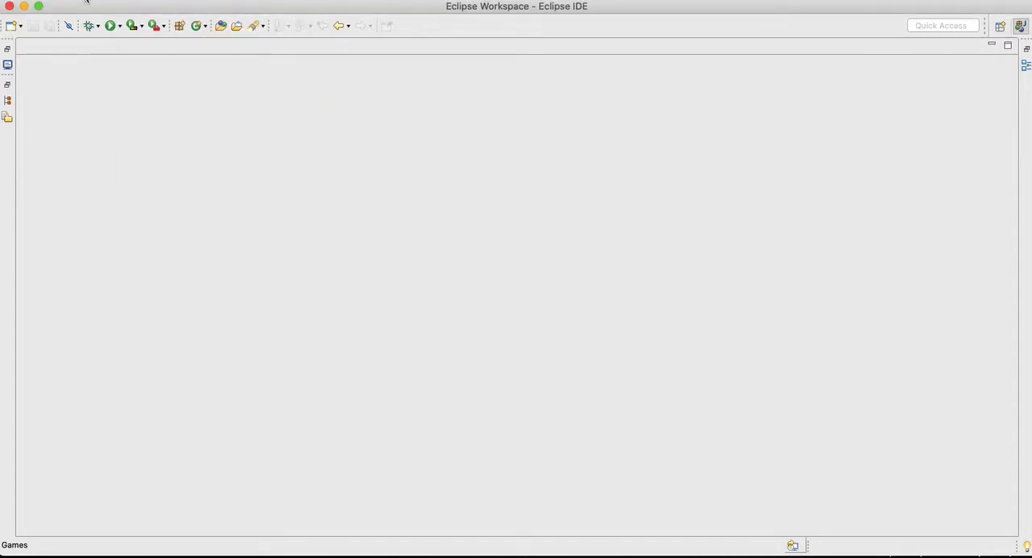
- Create a public Java class named BoardMove in Games/src Plinko and focus its editor
click(20, 6)
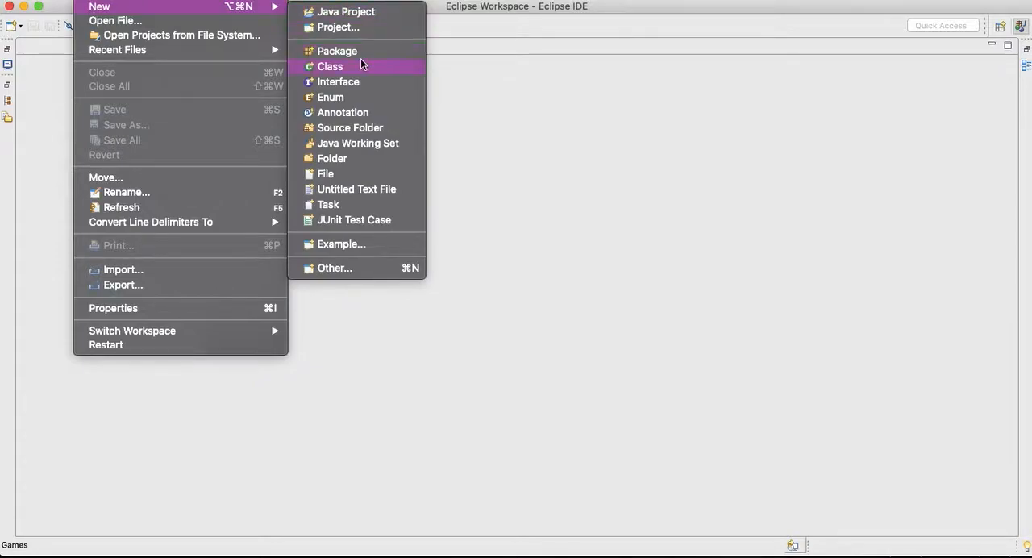
click(330, 66)
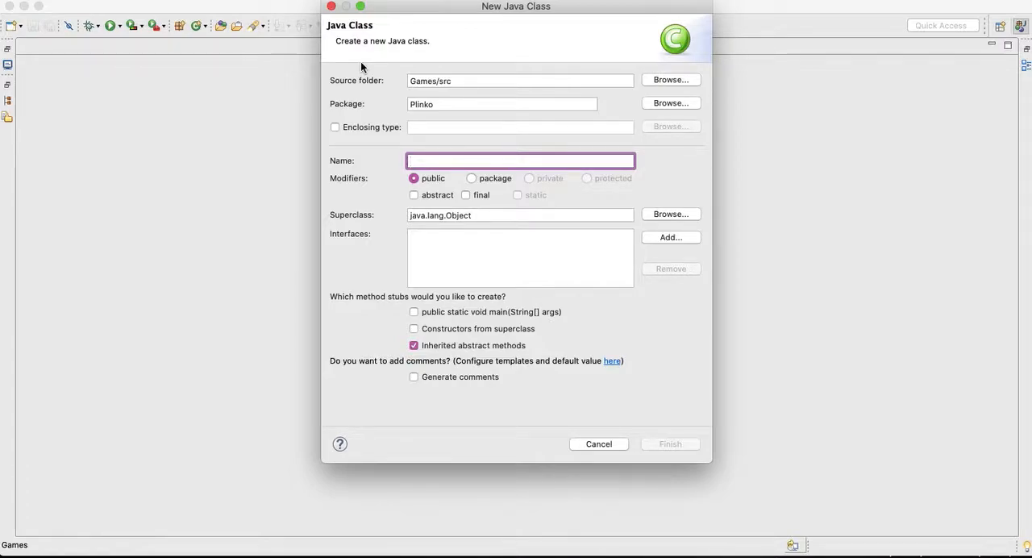
text(BoardMov)
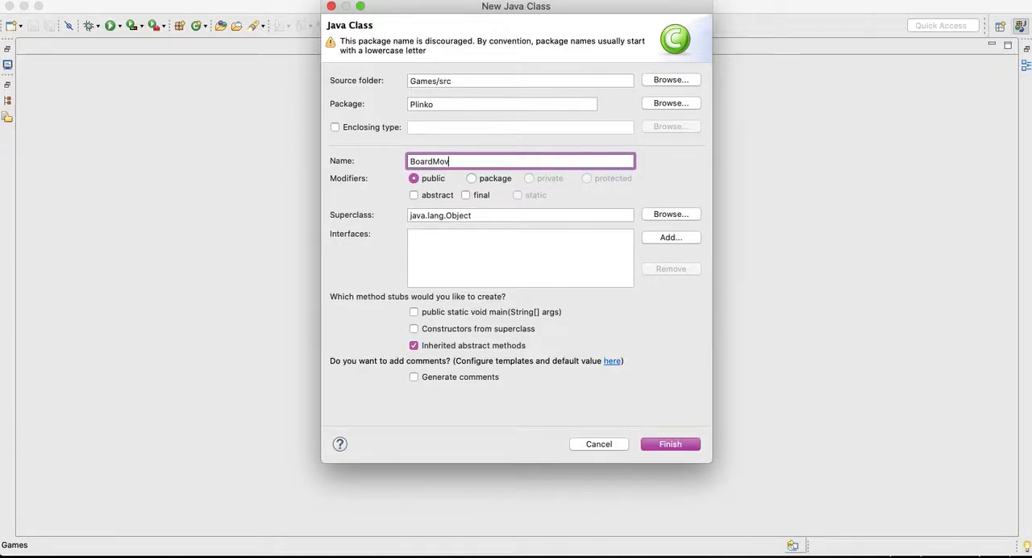
click(670, 444)
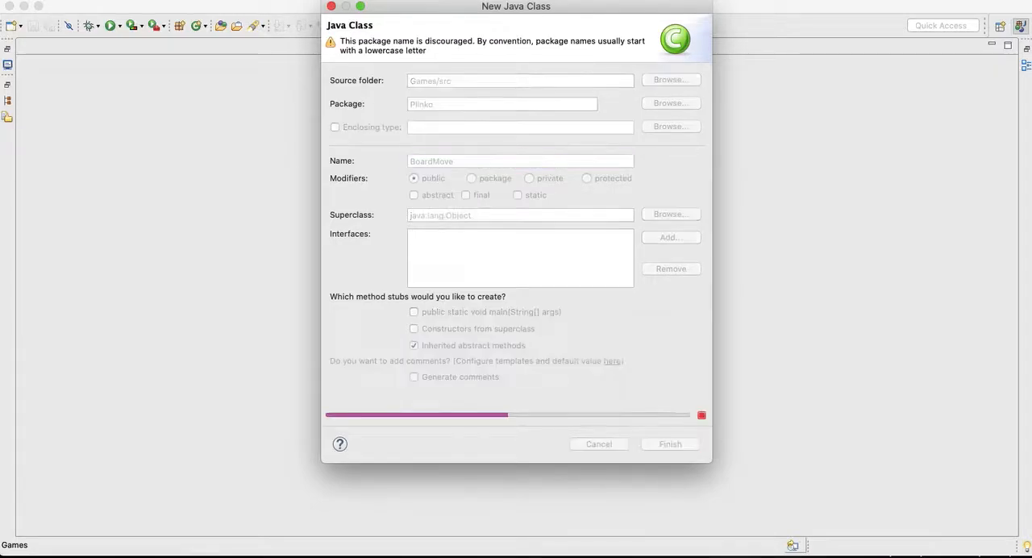
click(669, 444)
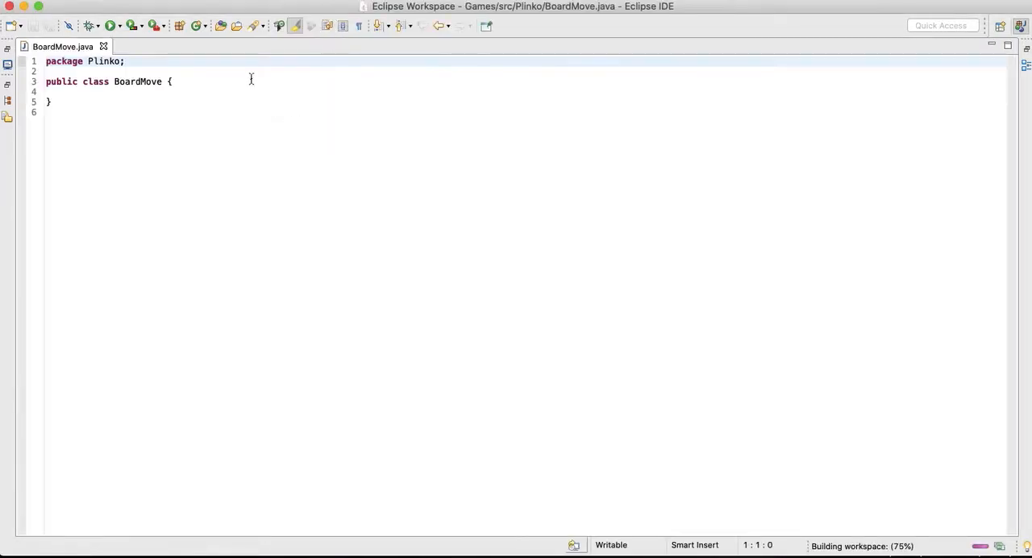
click(32, 6)
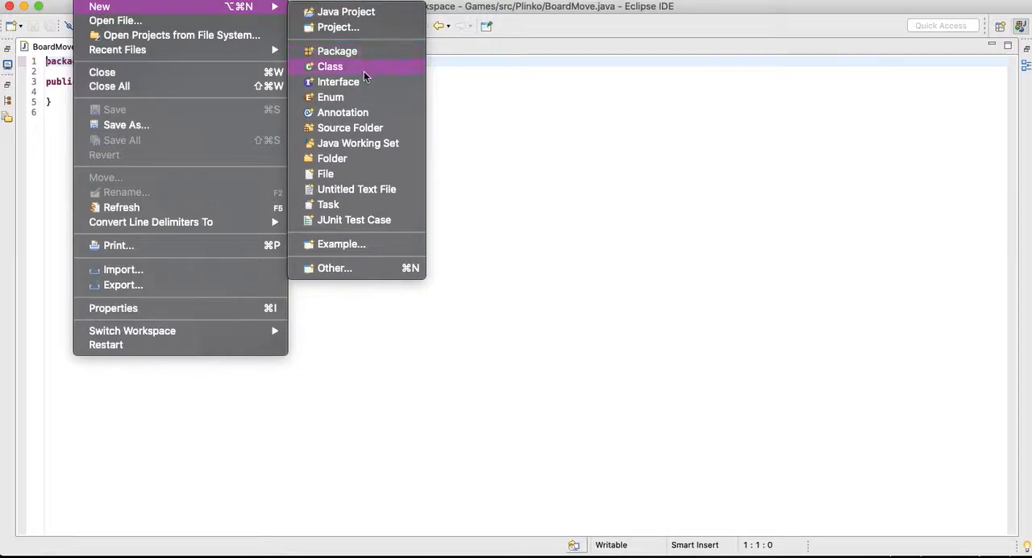
- Create the Player class in the Plinko package, then return to the BoardMove.java editor
click(330, 66)
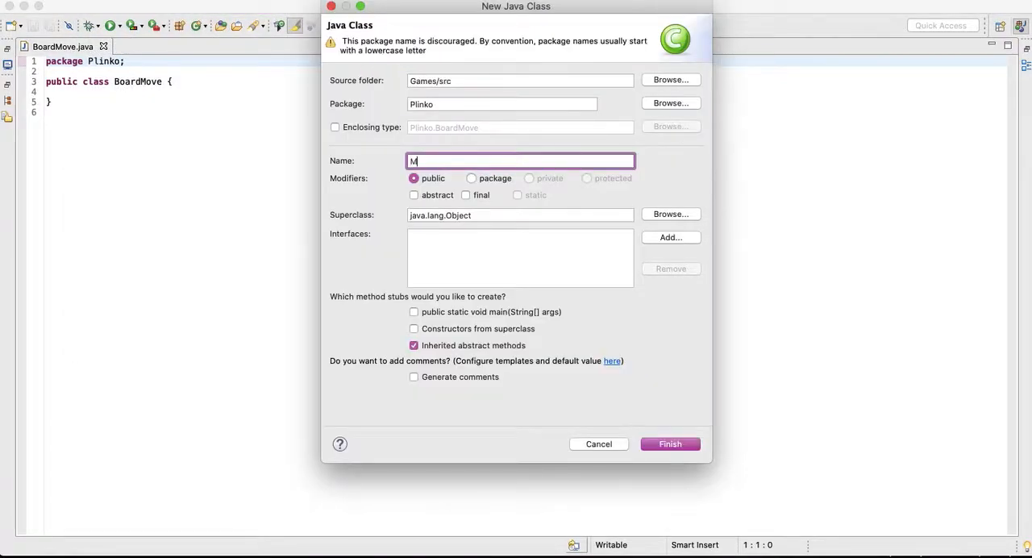
text(o)
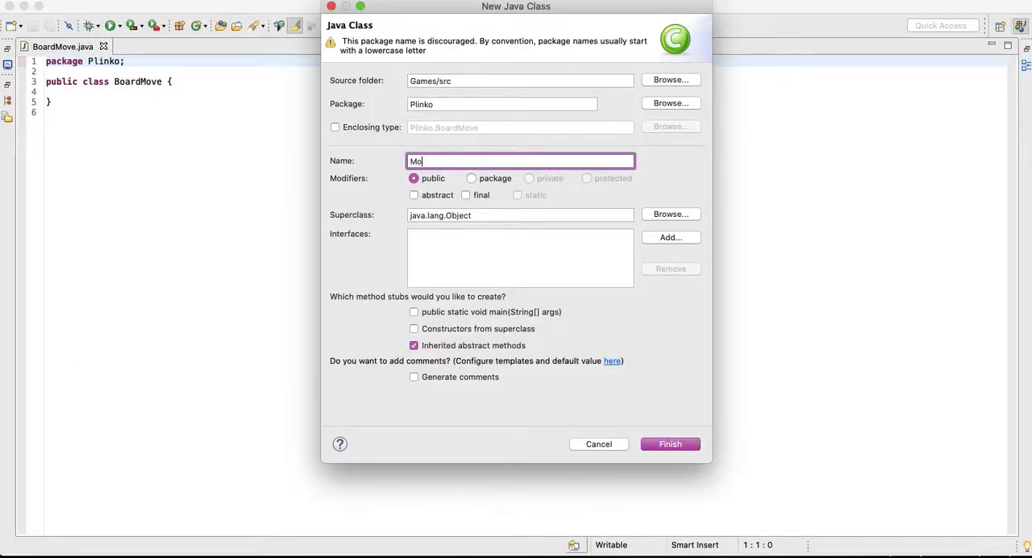
text(P)
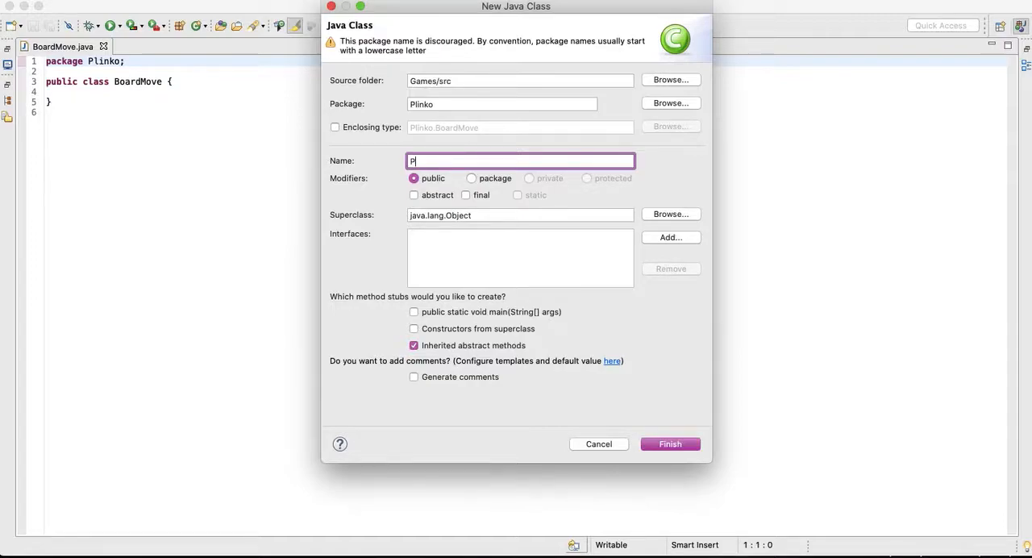
click(670, 443)
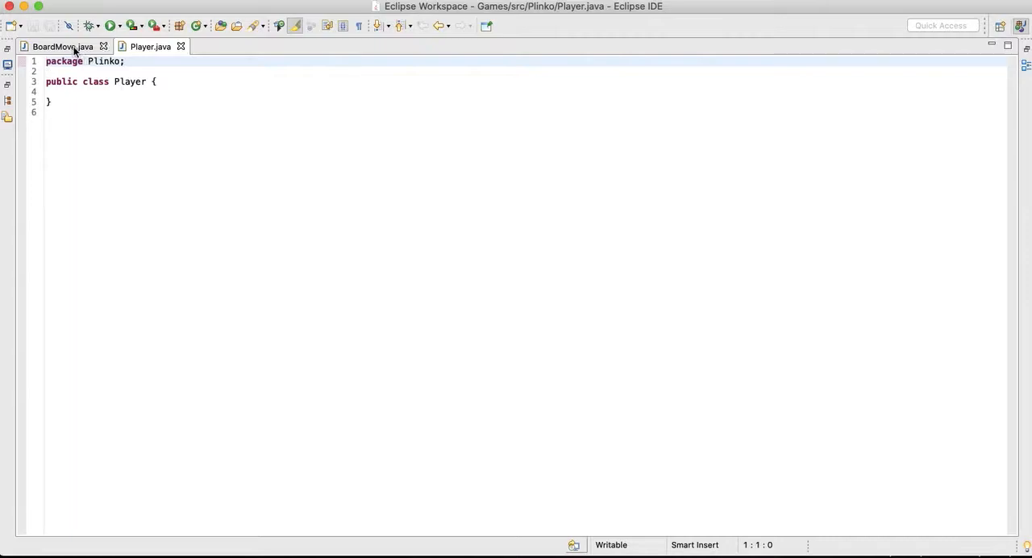
click(63, 45)
text(public st)
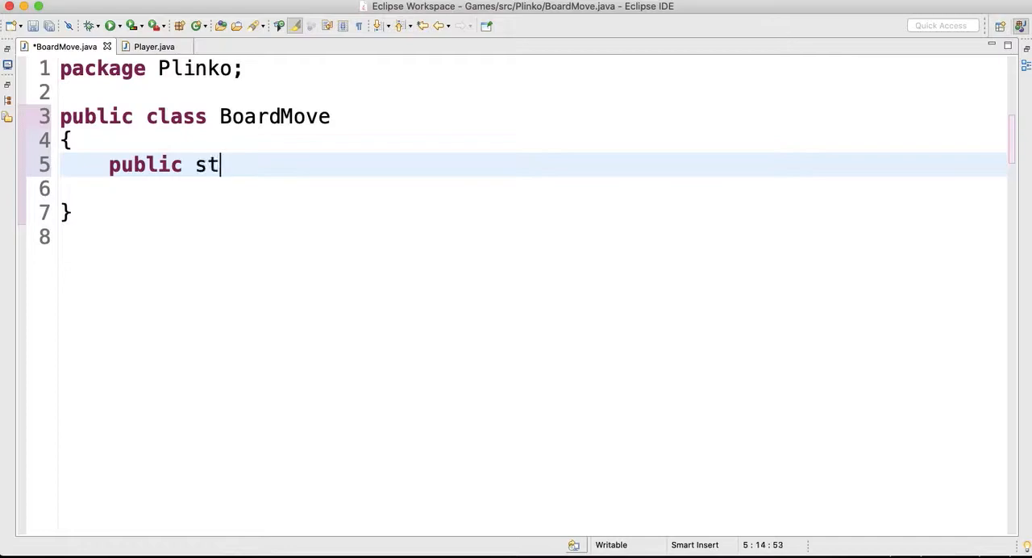
- Add an empty public static void main(String [ ]args) method to BoardMove
text(atic void mina)
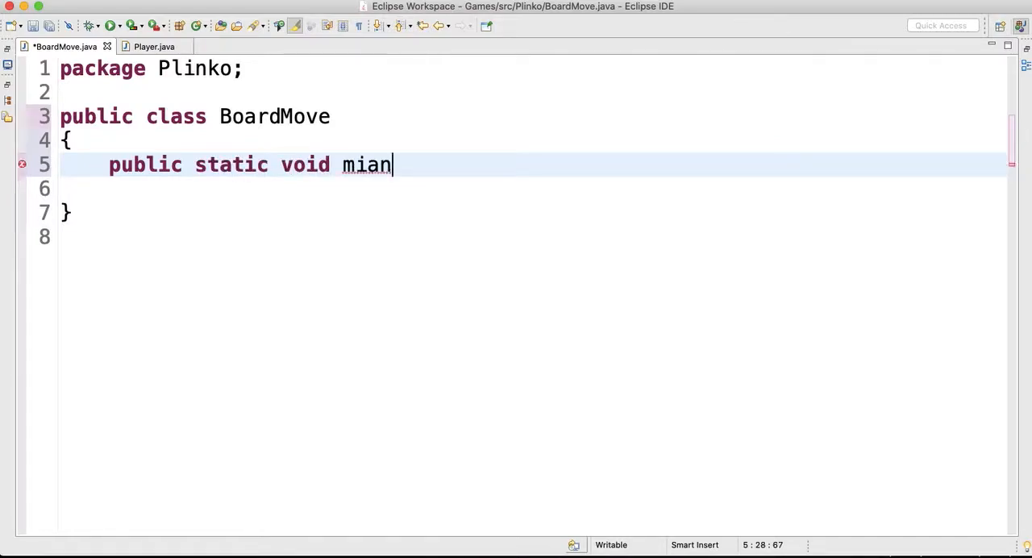
text(main)
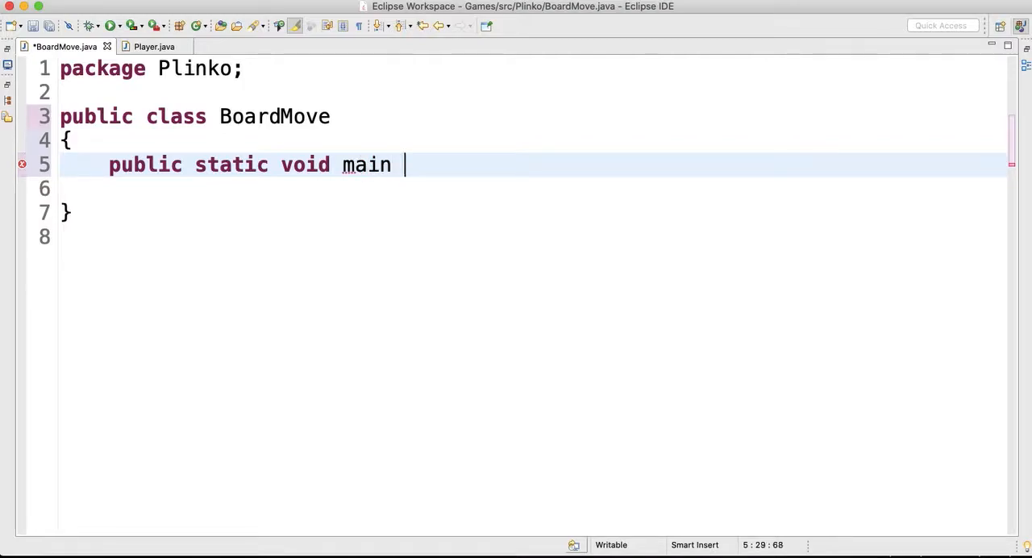
text((String ))
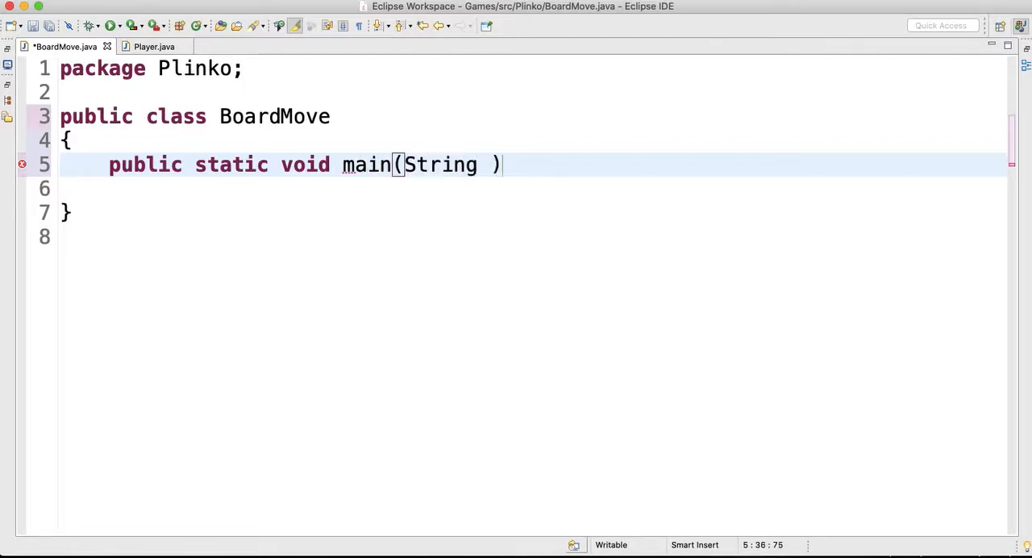
text([ ]args)
text({)
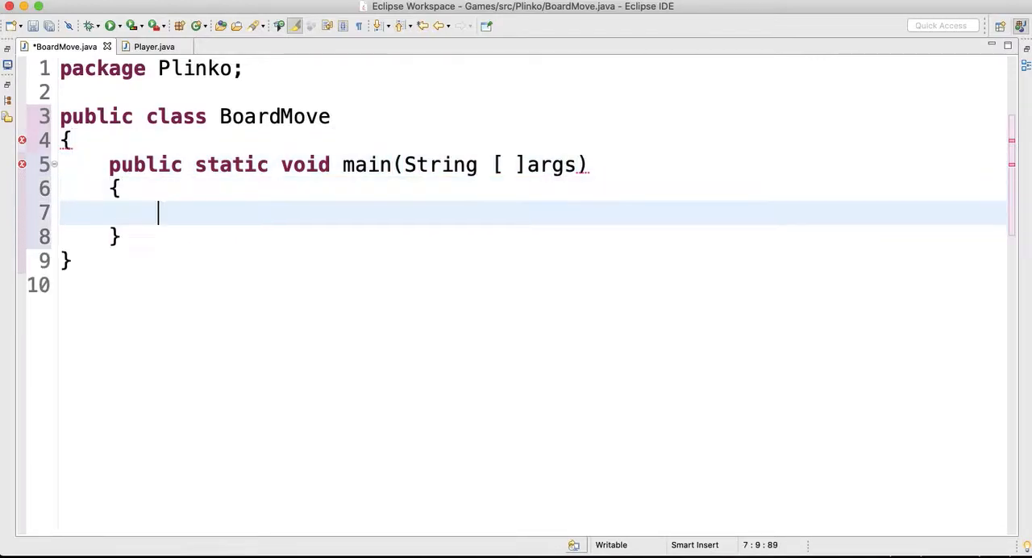
- Make the BoardMove class declaration extend JPanel
text(e)
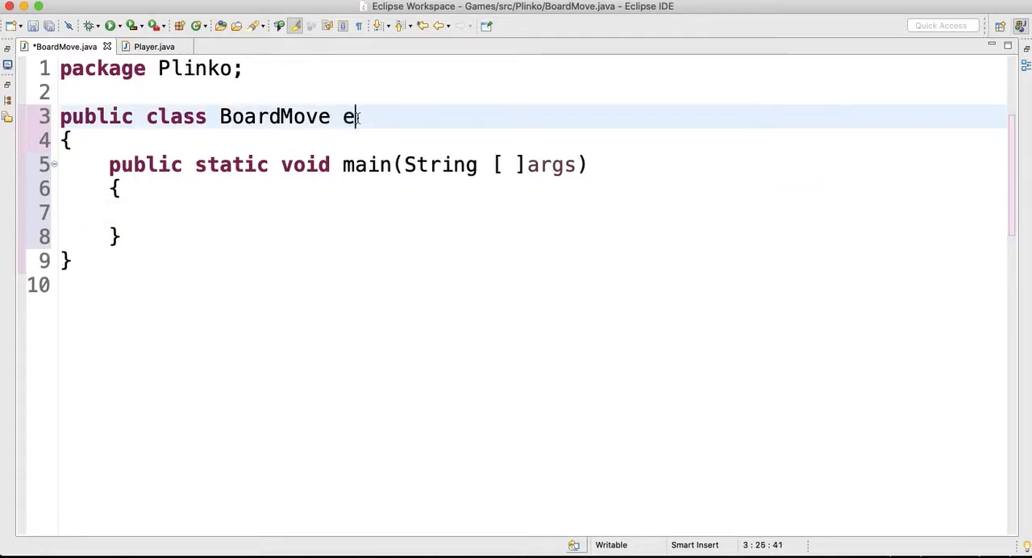
text(xtends)
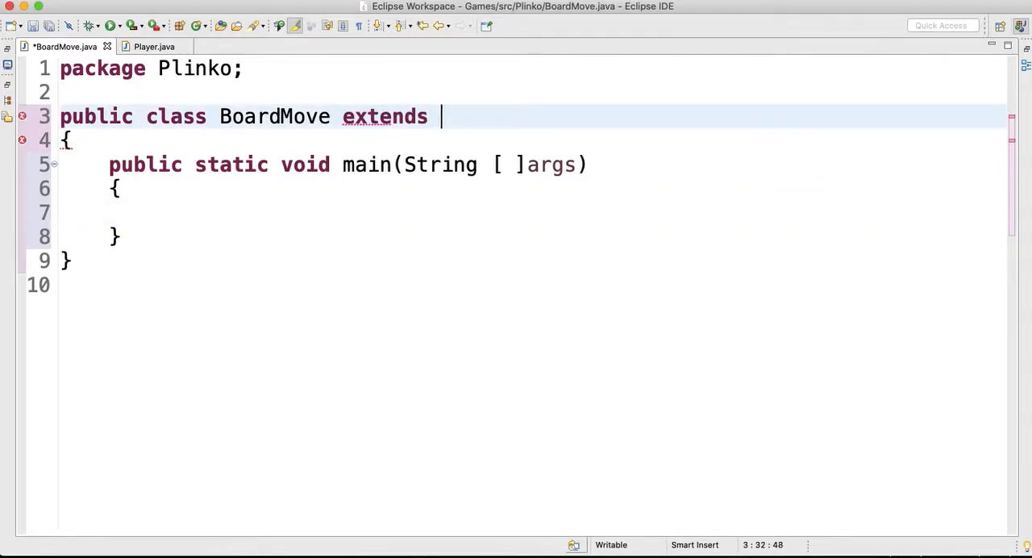
text(JPanel)
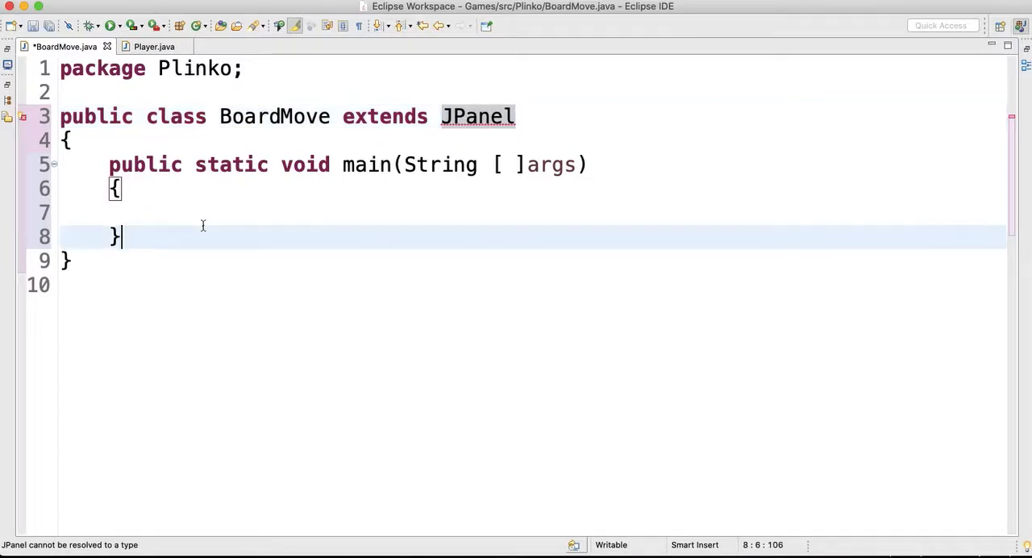
- Declare 'JFrame frame = new JFrame();' inside main
text(J)
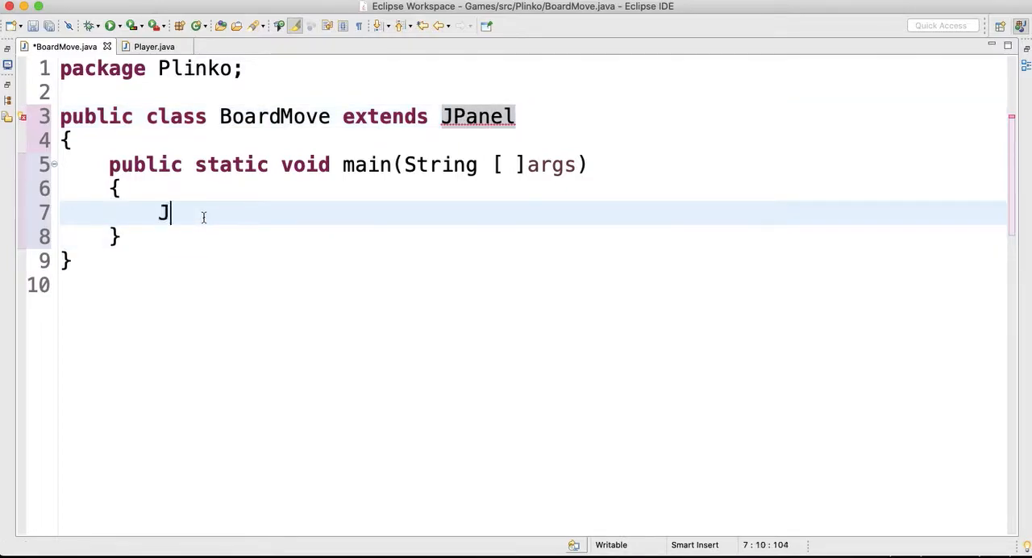
text(Frame)
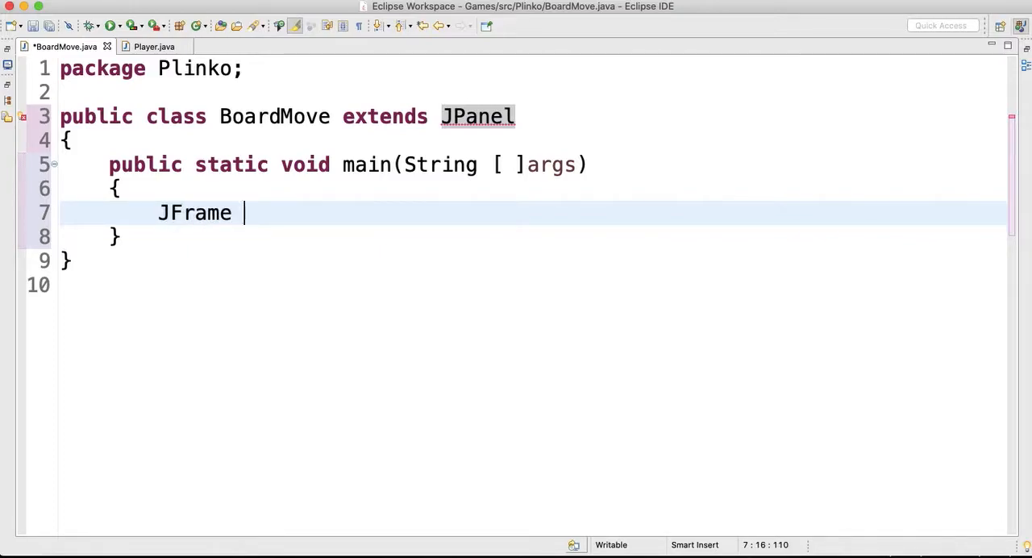
text(frame =)
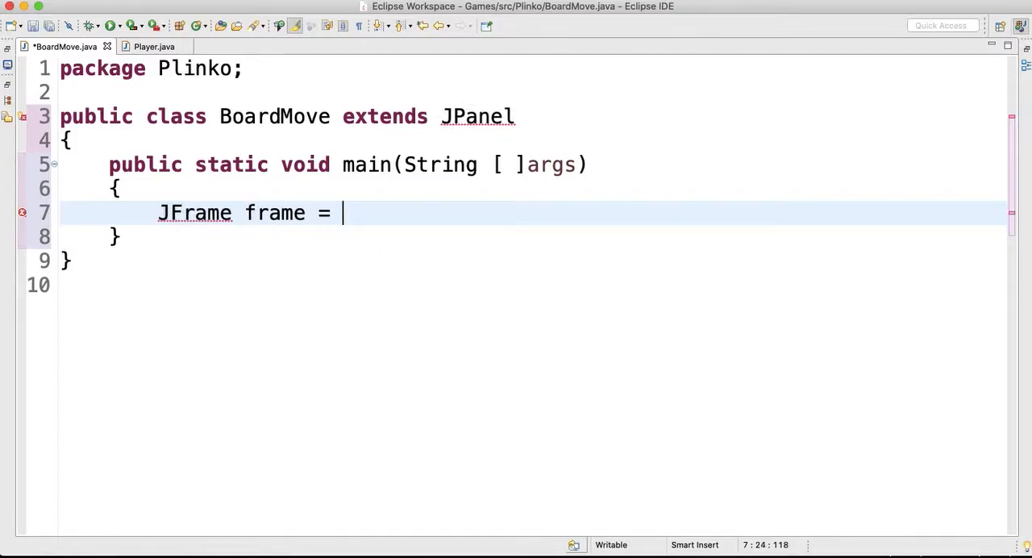
text(new J)
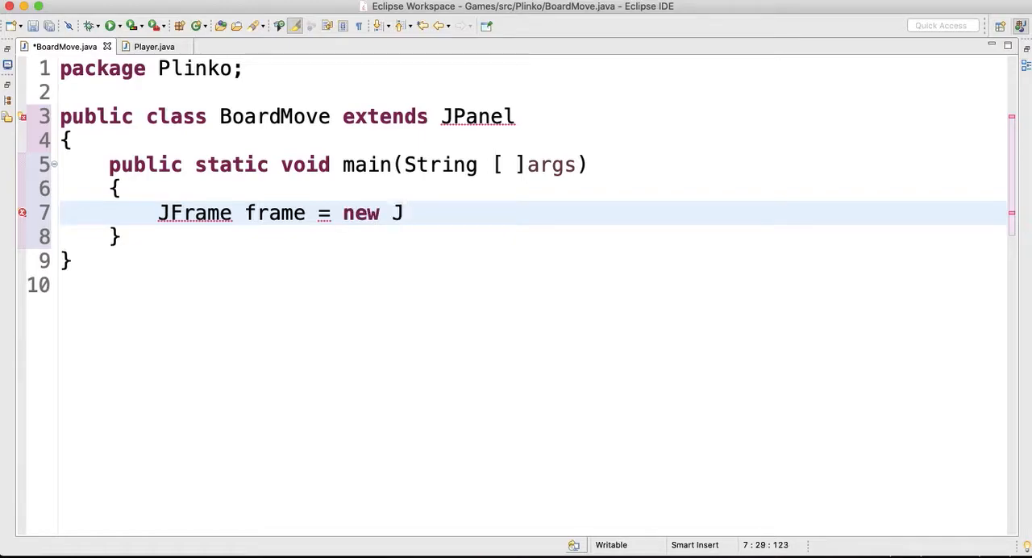
text(Frame();)
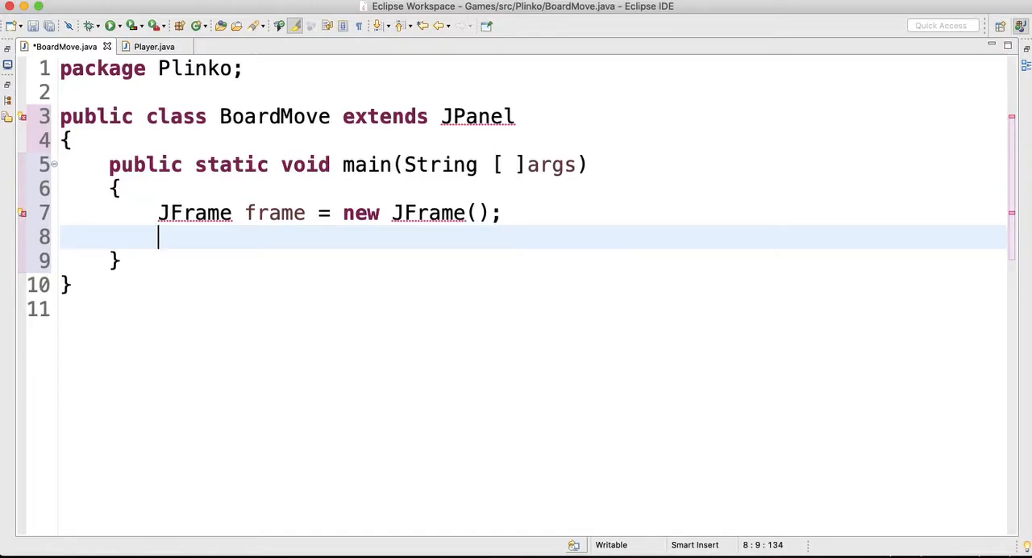
- Declare 'BoardMove b1 = new BoardMove();' below the frame
text(Boar)
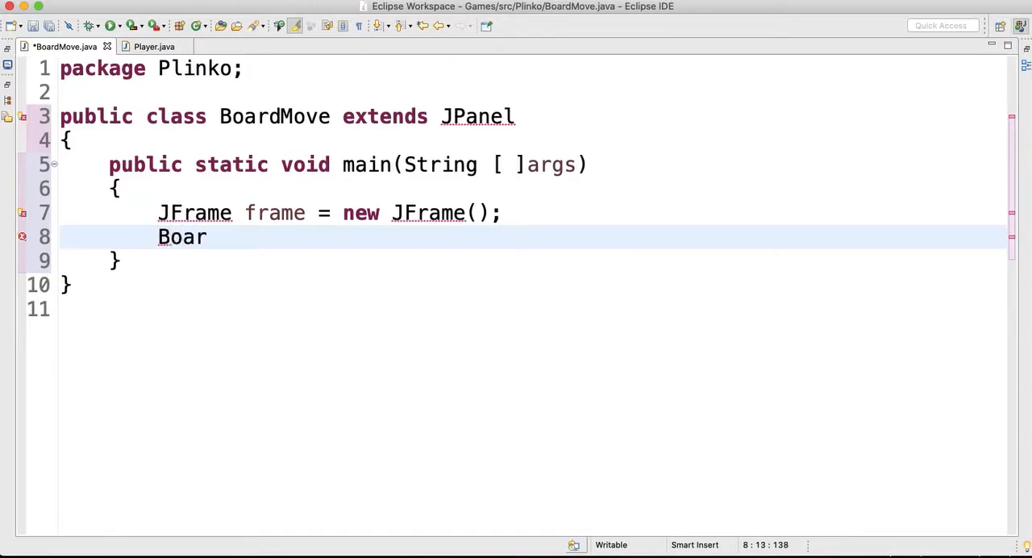
text(dMove)
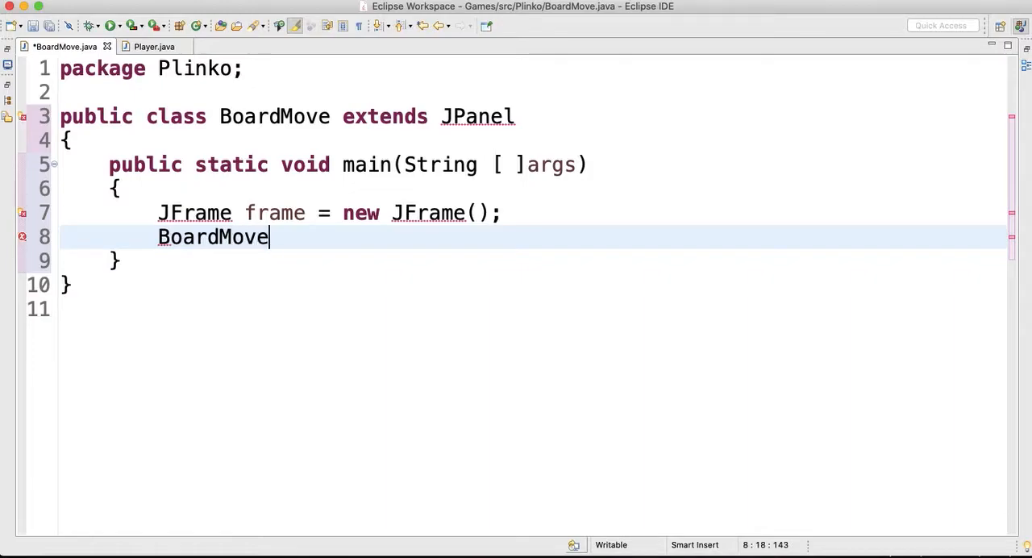
text(b1)
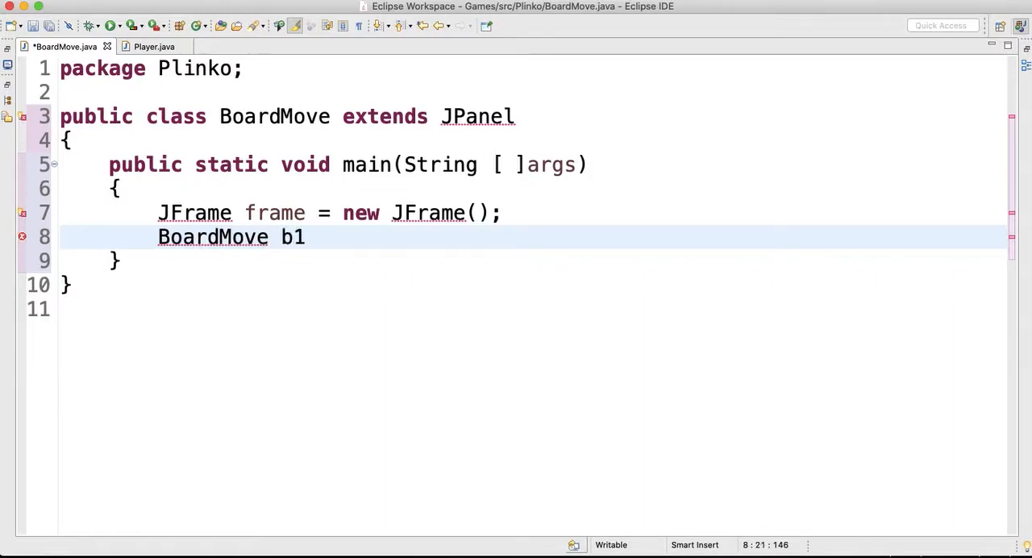
text(= new B)
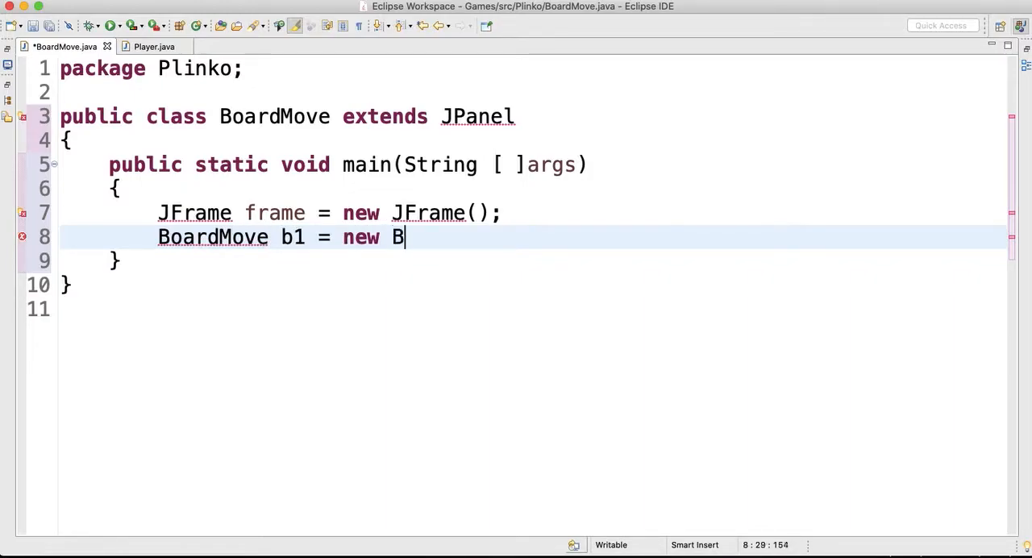
text(oardMove)
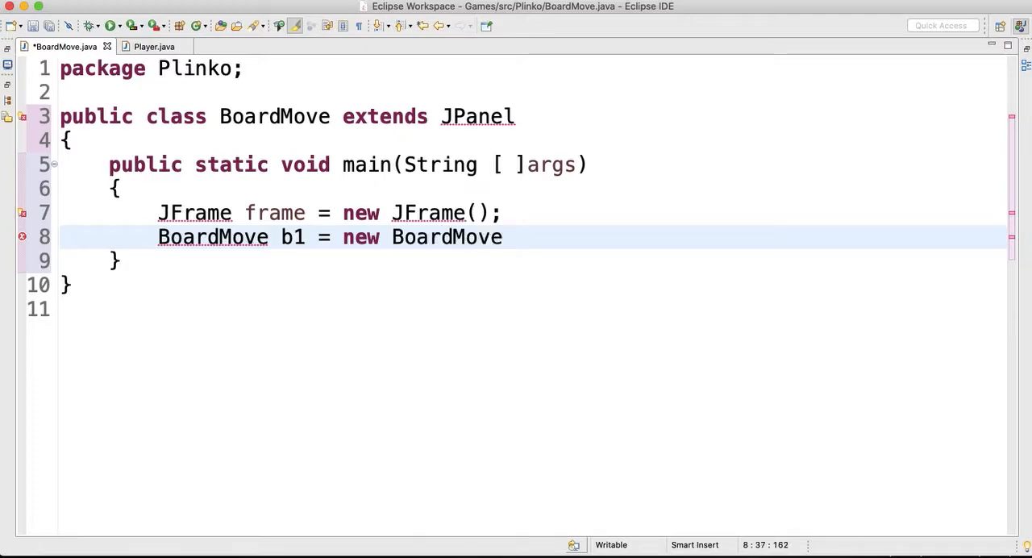
text(();)
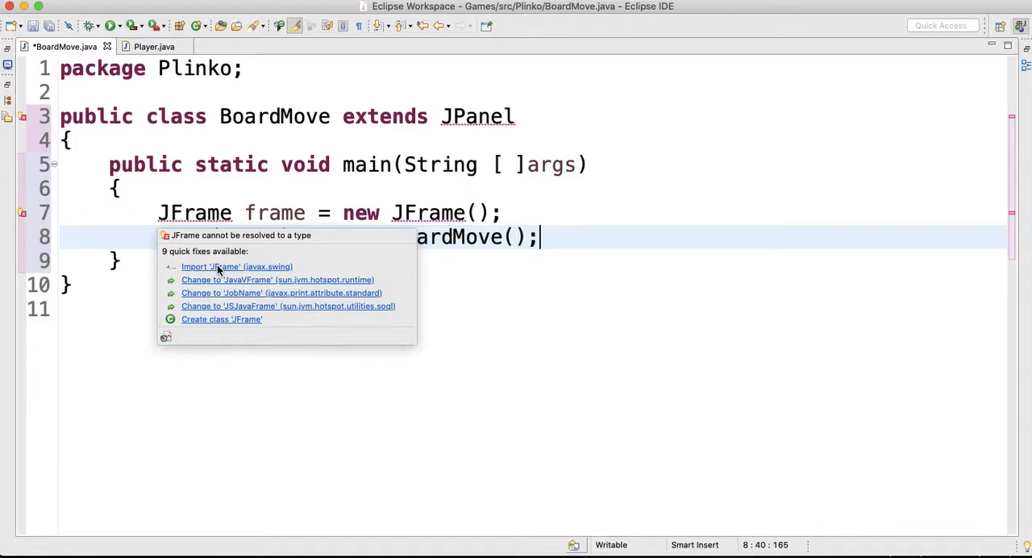
- Import javax.swing.JFrame and javax.swing.JPanel using the quick fixes
click(236, 266)
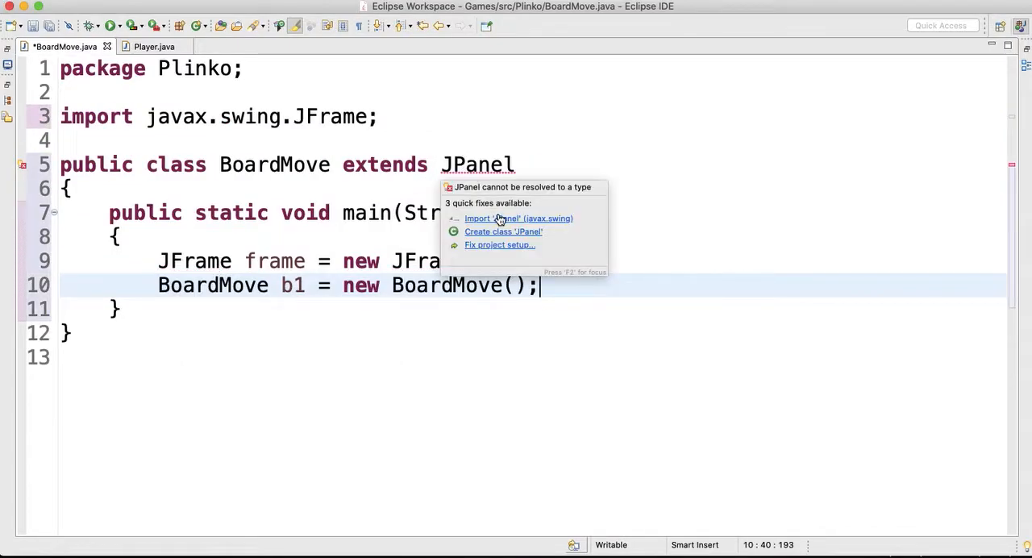
click(517, 218)
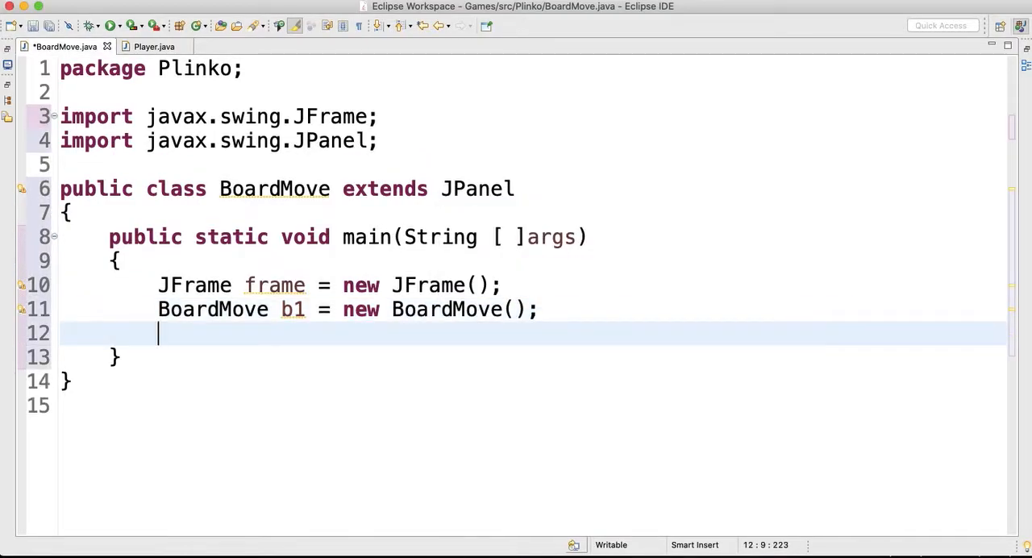
- Add b1 to the frame and set its size to 800 by 800
text(frame.)
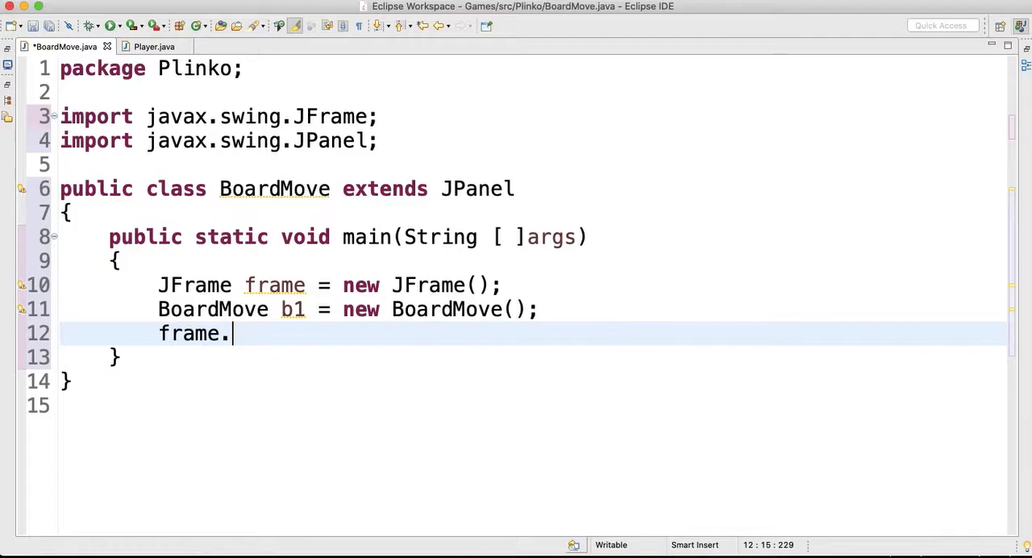
text(add(b1);)
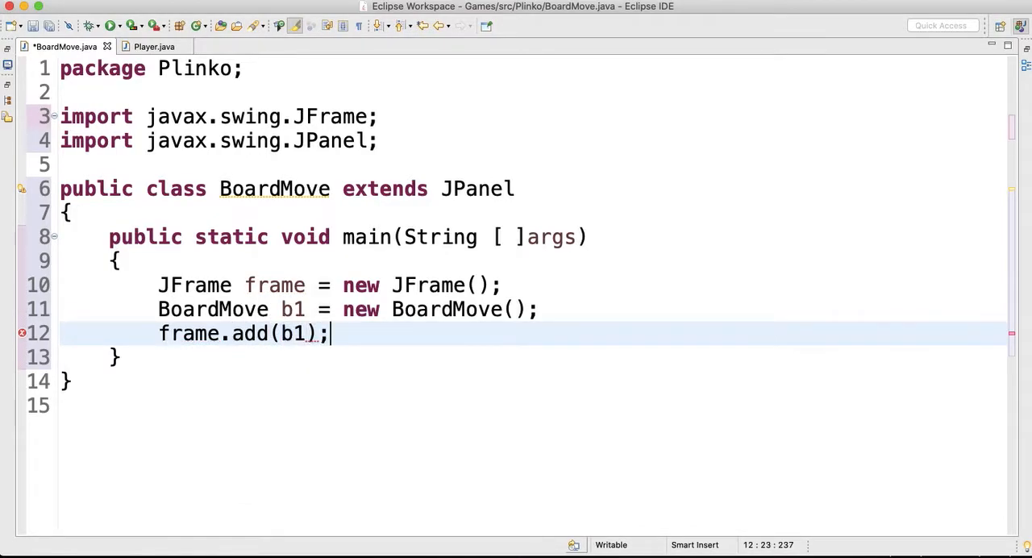
text(frame.se)
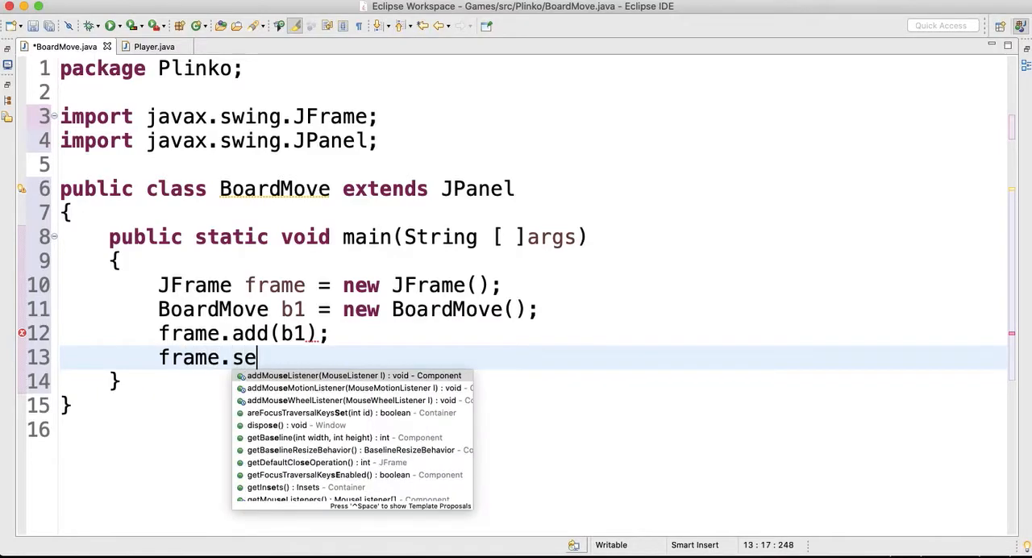
text(tSize)
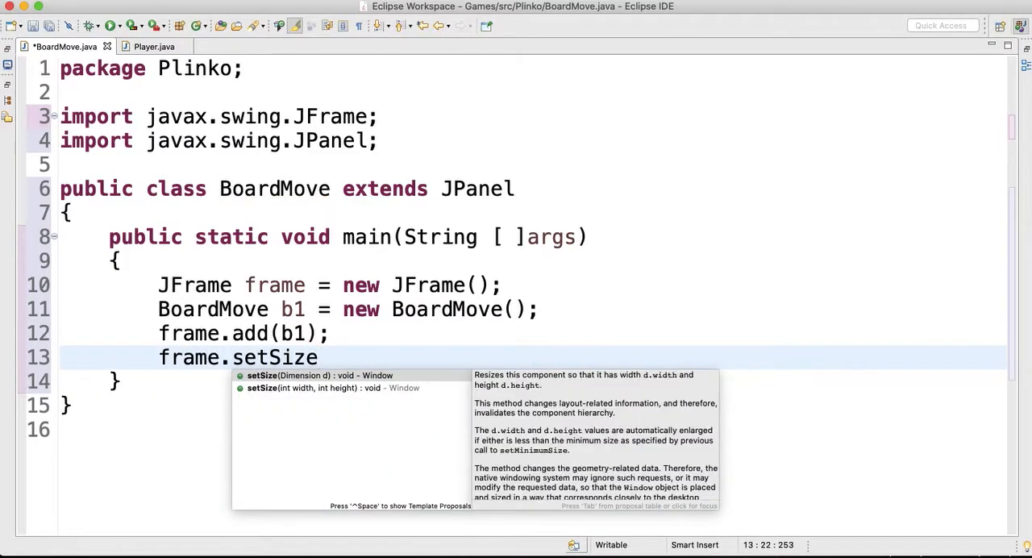
text((800,);)
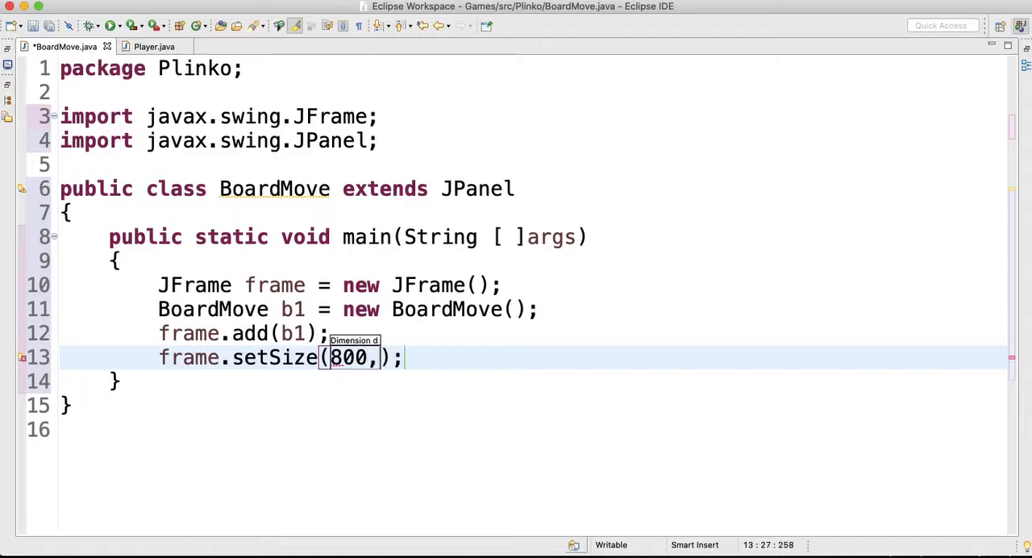
text(800)
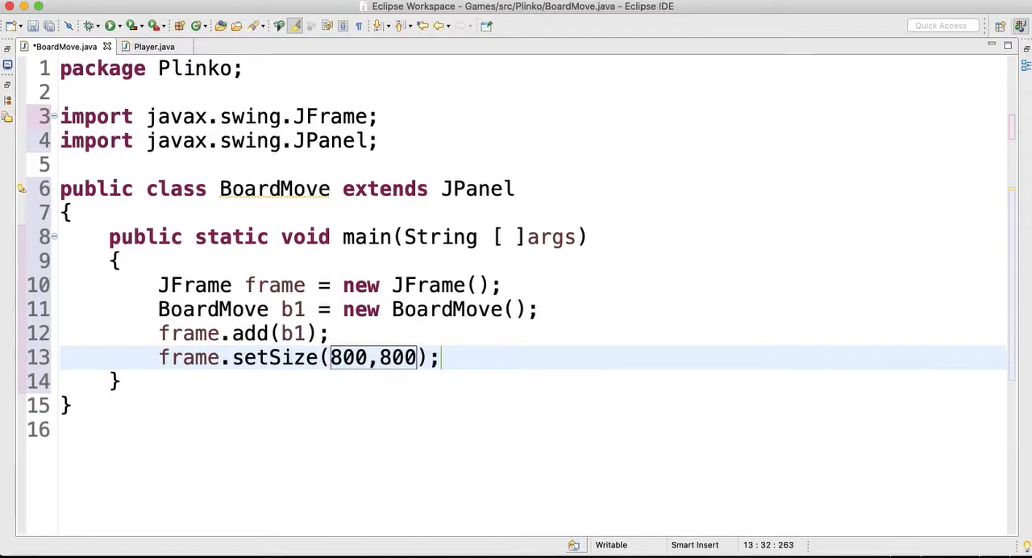
- Make the frame use JFrame.EXIT_ON_CLOSE and start making it visible
text(frame.)
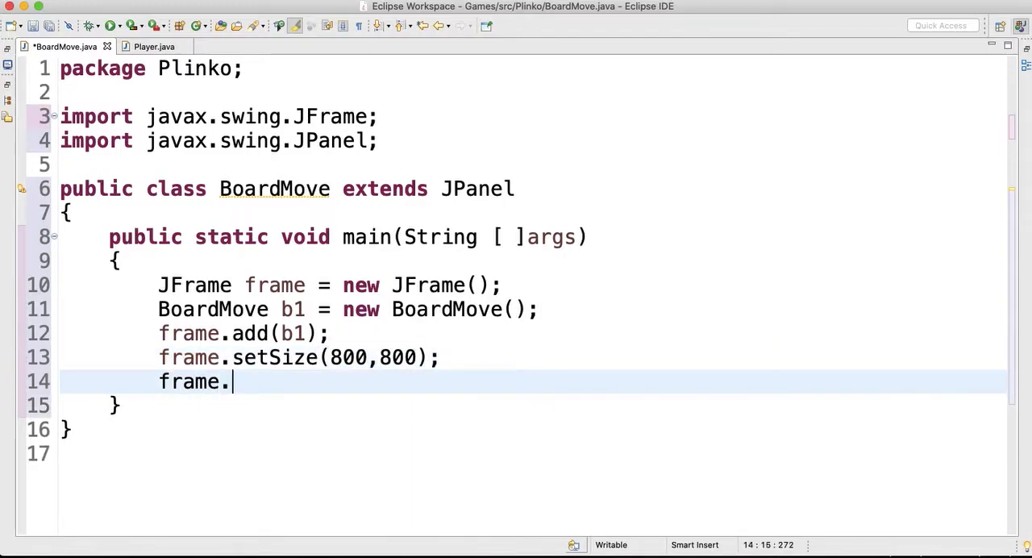
text(setDefaultCloseOperation(JFr);)
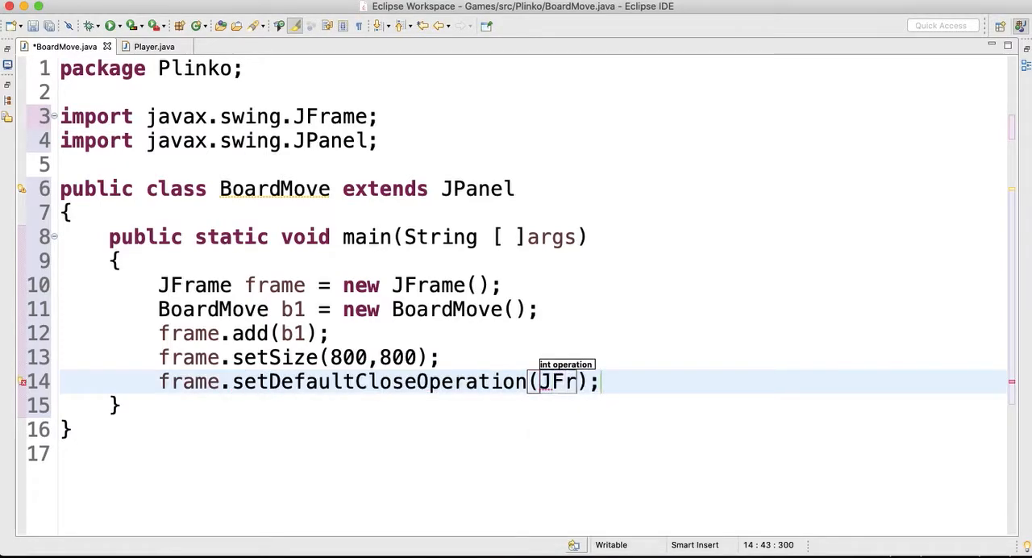
text(ame.EXIT_ON_CLOSE)
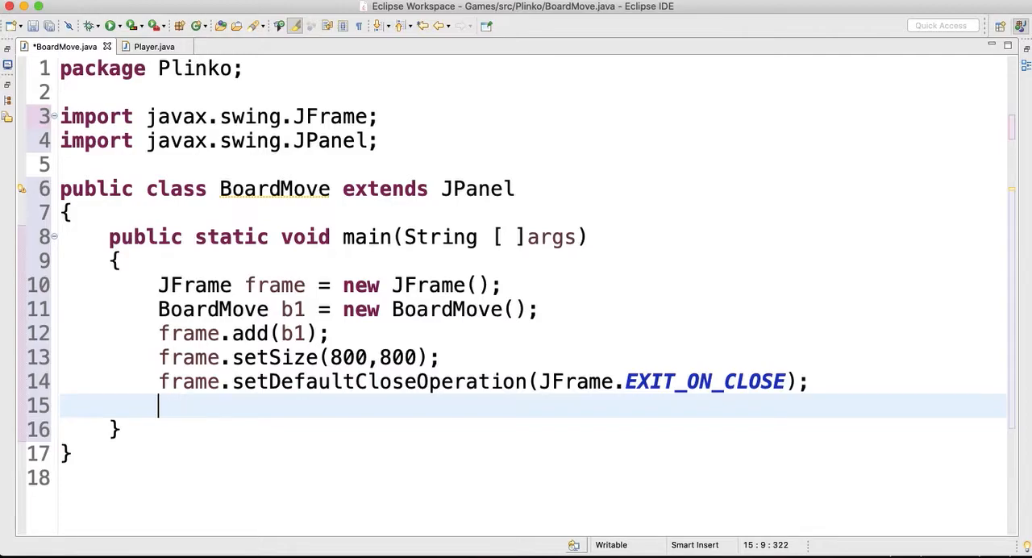
text(frame.setVisible(true);)
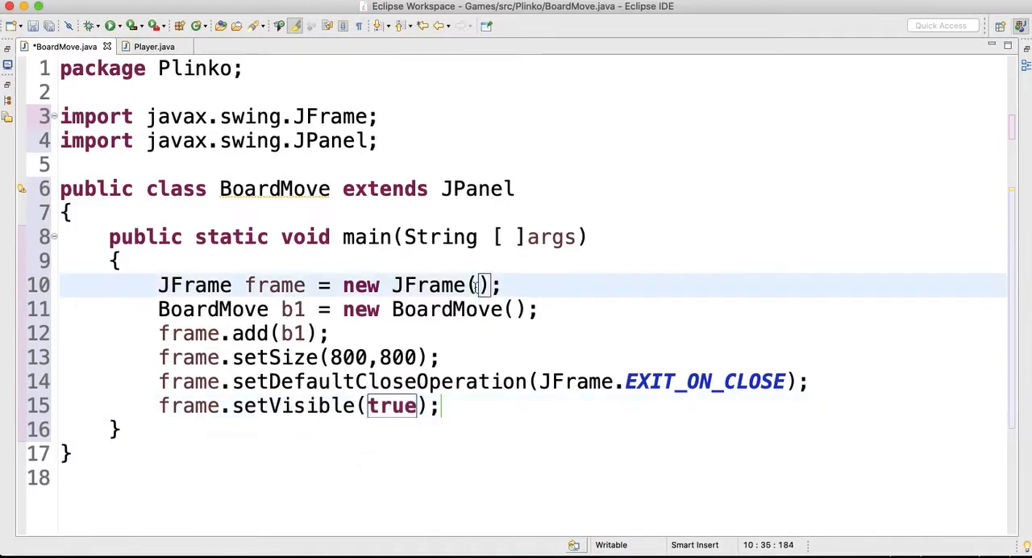
- Give the frame the title string 'Board of Movement'
text("")
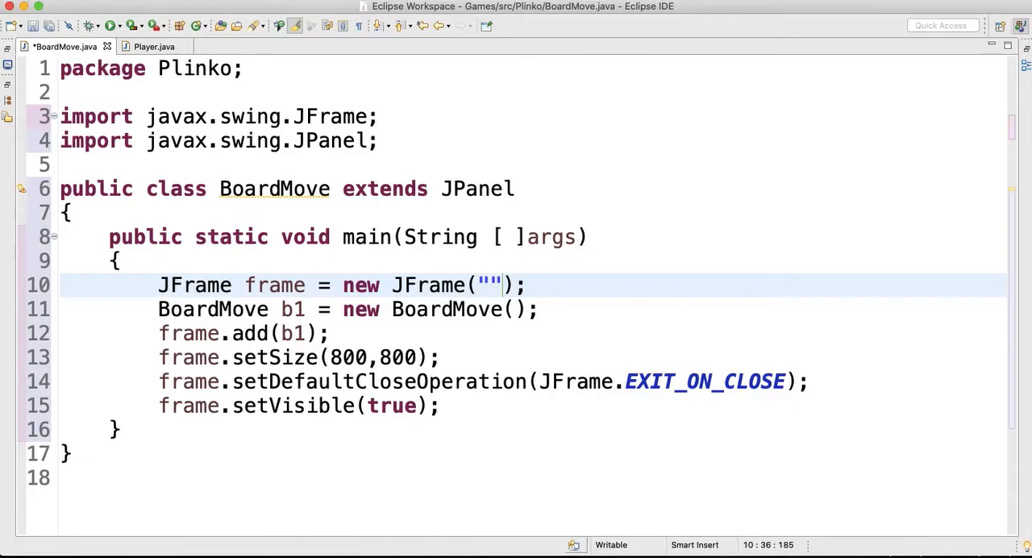
text(Board of)
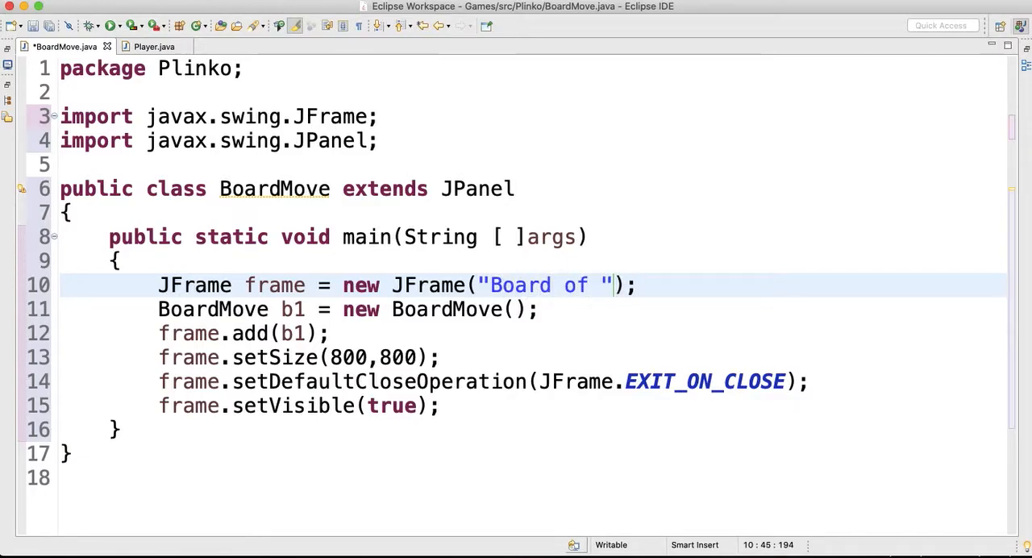
text(Movement)
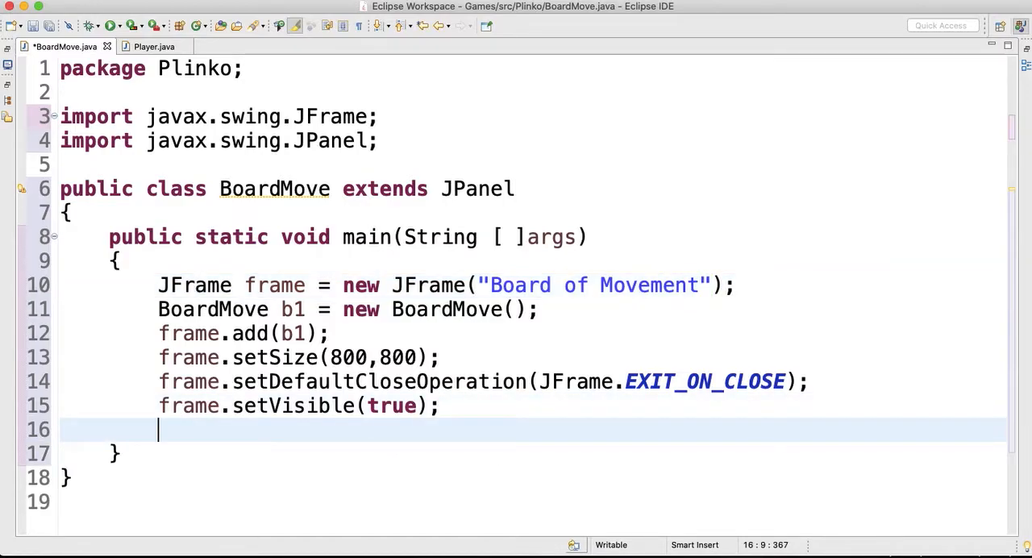
- Add a while(true) loop with frame.repaint() and 100 ms sleep, declaring throws InterruptedException
text(while(tur)
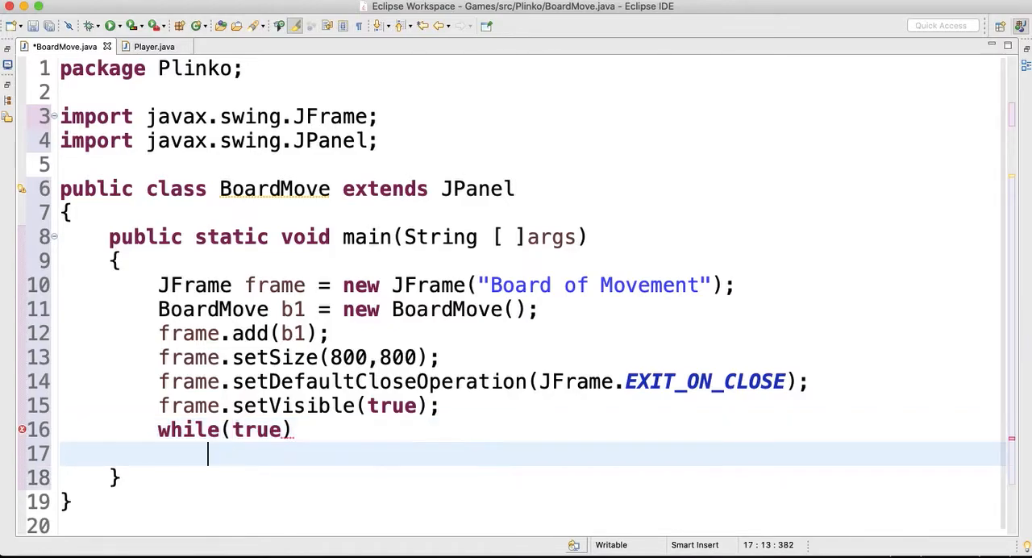
text({)
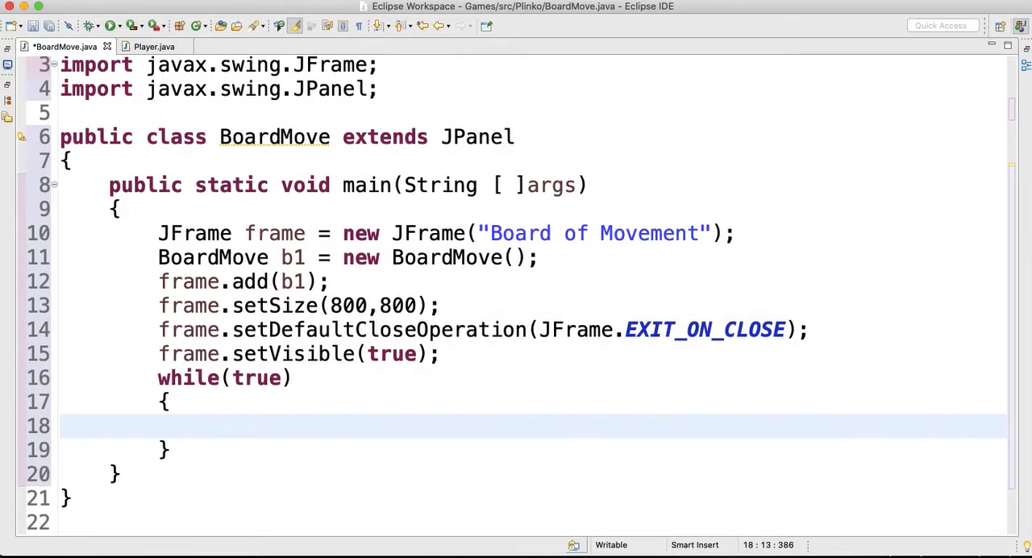
text(frame.)
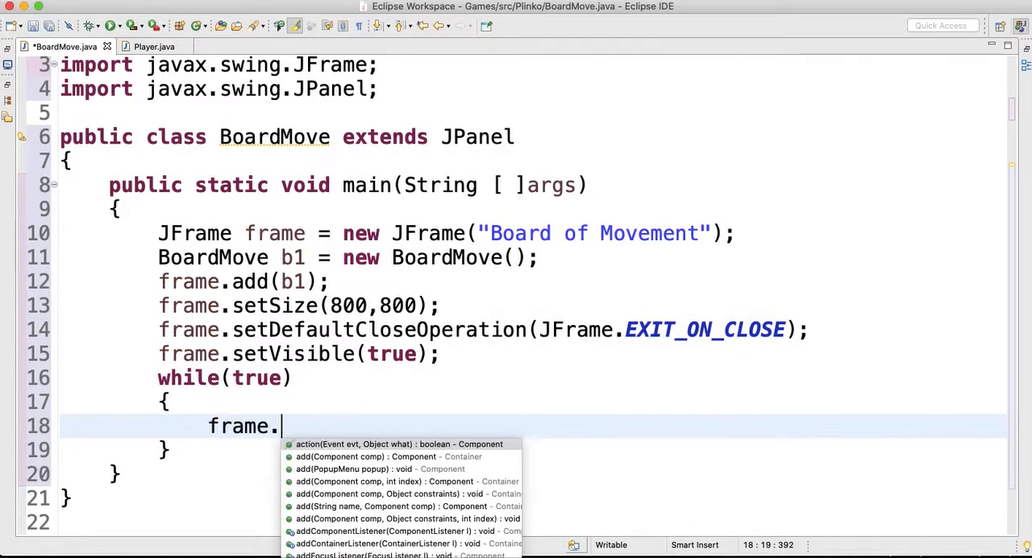
text(repaint();)
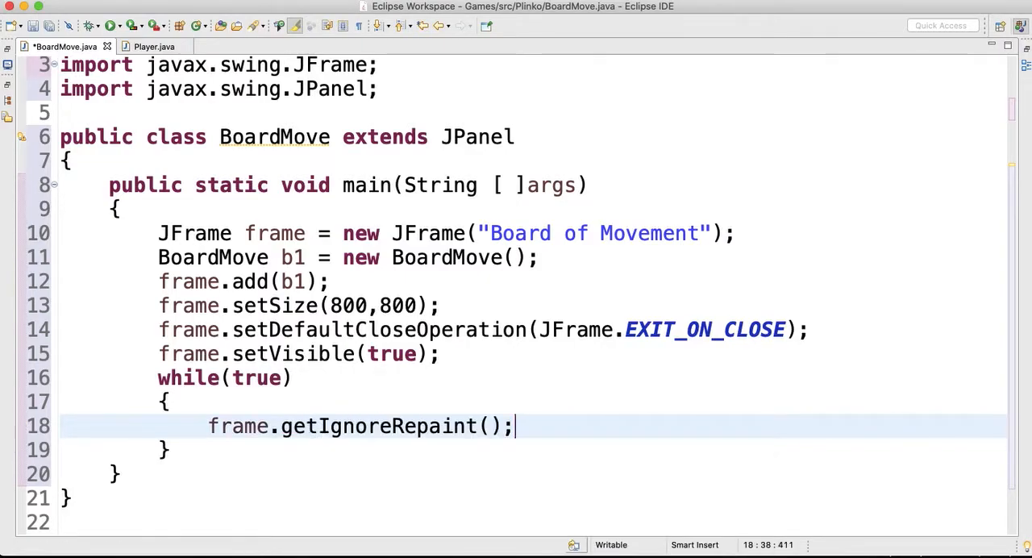
key(BackSpace)
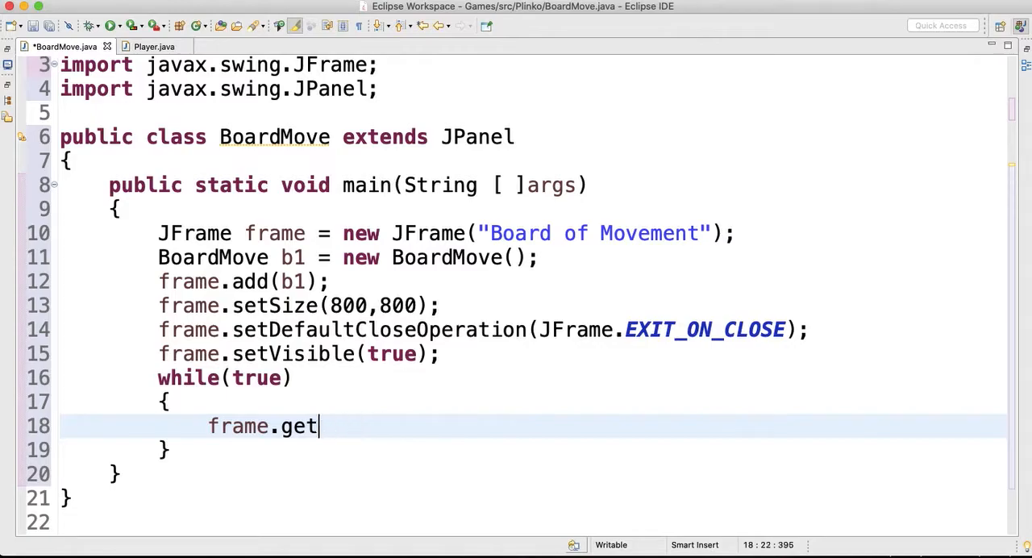
text(repaint();)
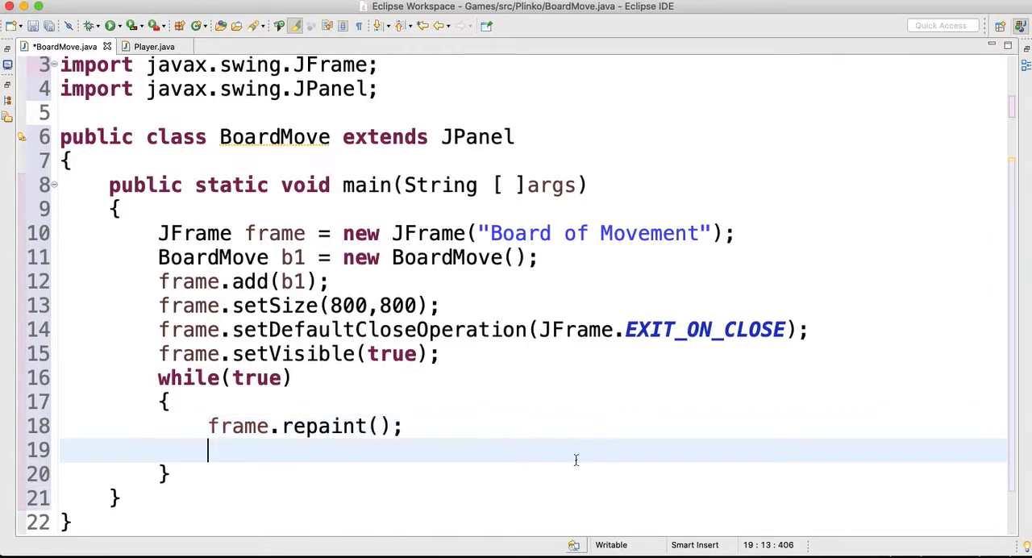
text(frame)
text(Thread.sleep(100);)
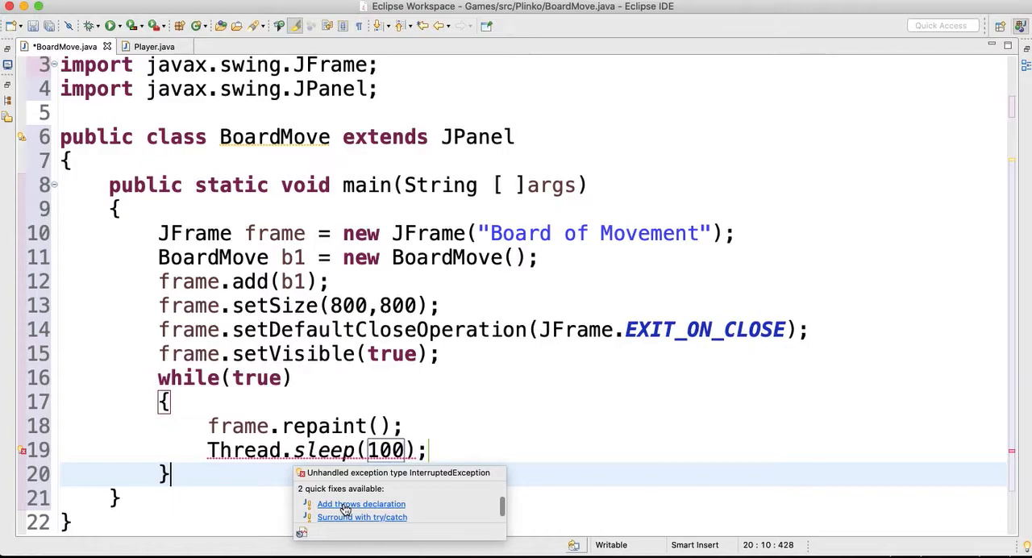
click(360, 504)
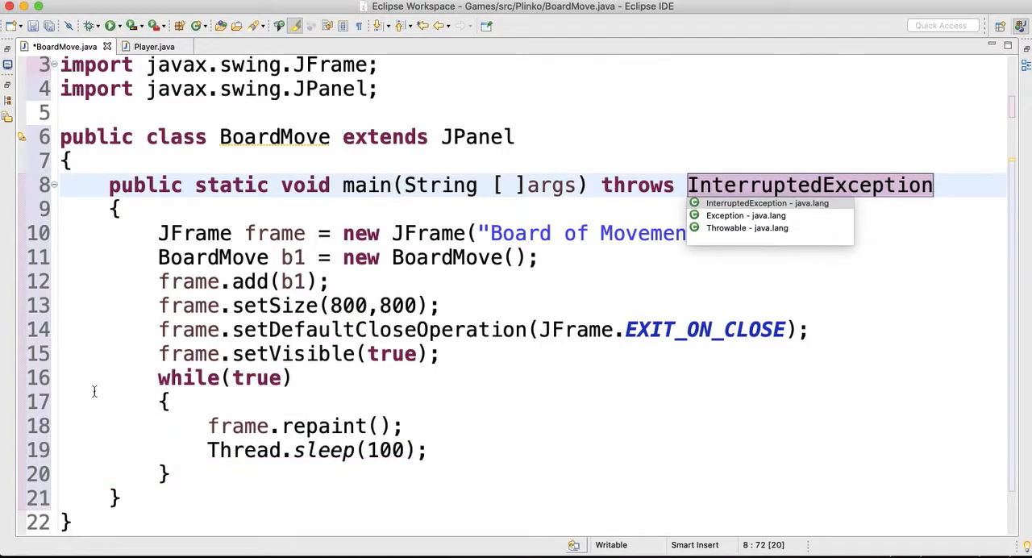
mouse_move(115, 311)
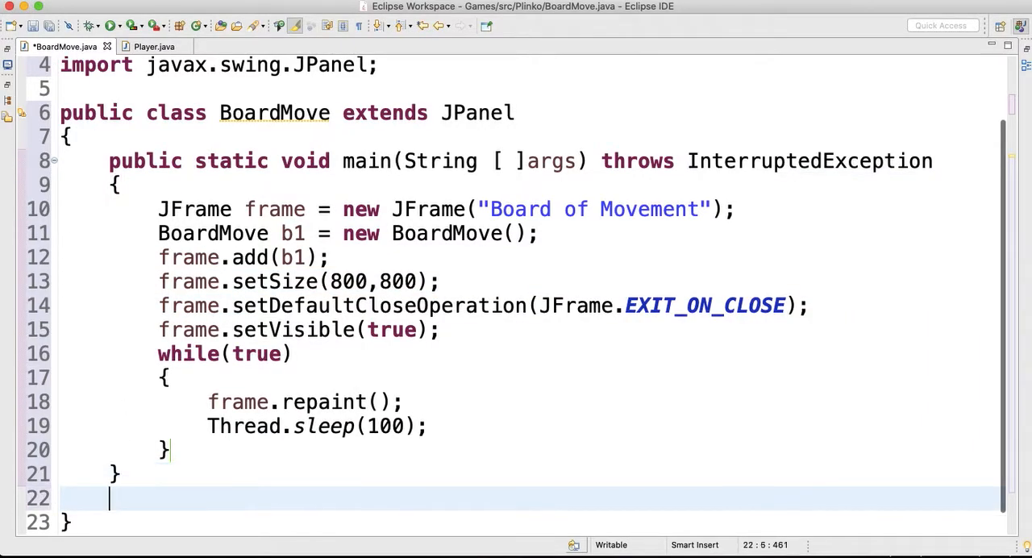
- Add a public void paint(Graphics g) method and import java.awt.Graphics
text(public void)
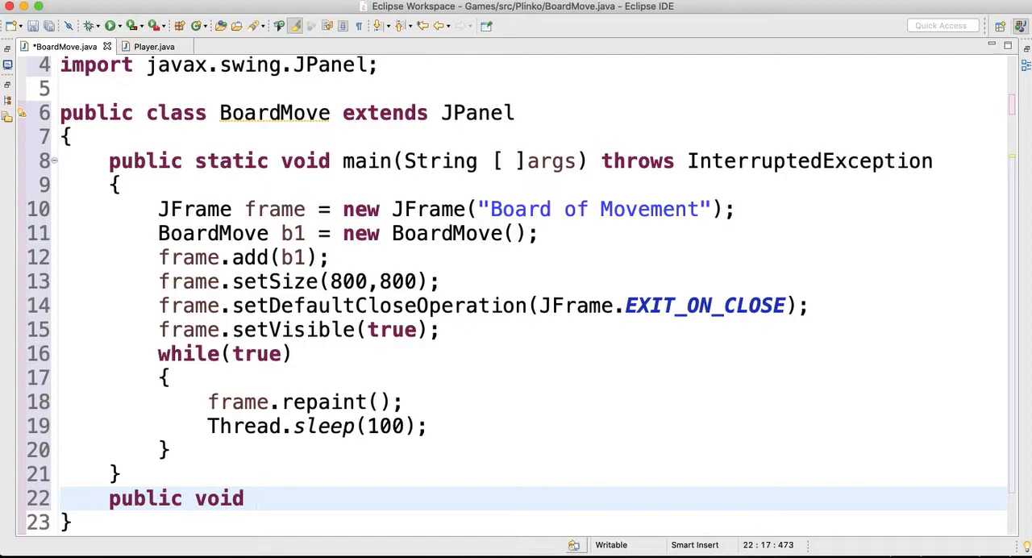
text(paint(Grap)
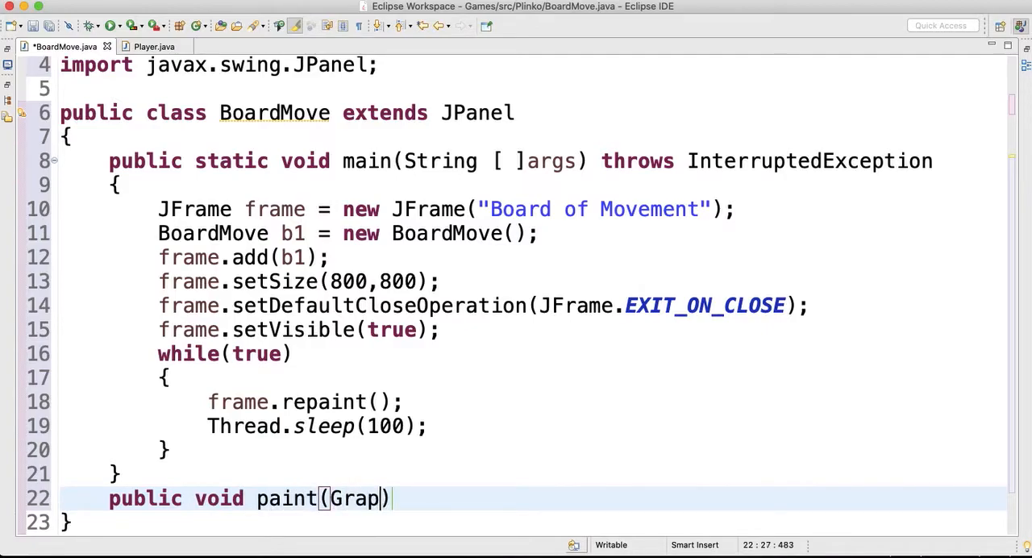
text(hics g)
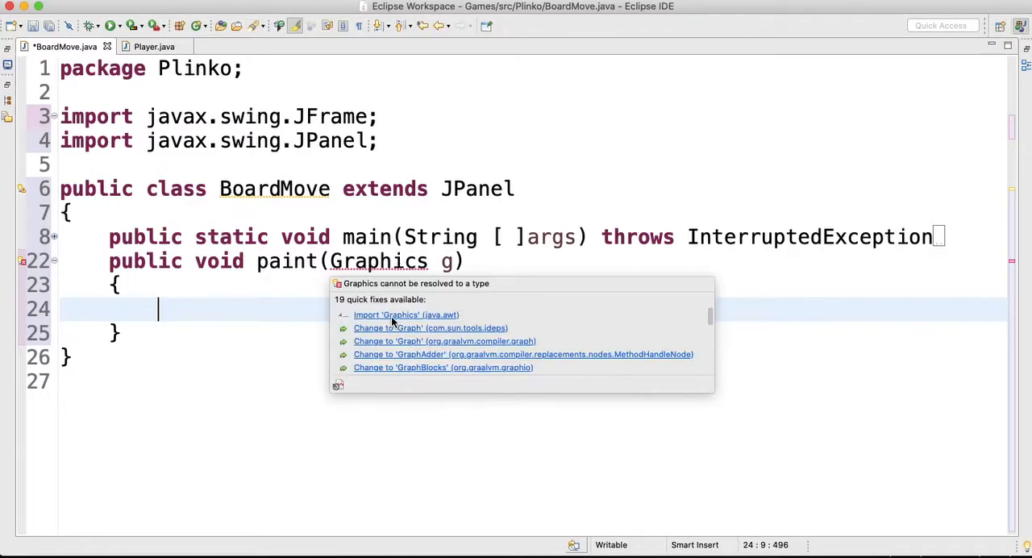
mouse_move(393, 322)
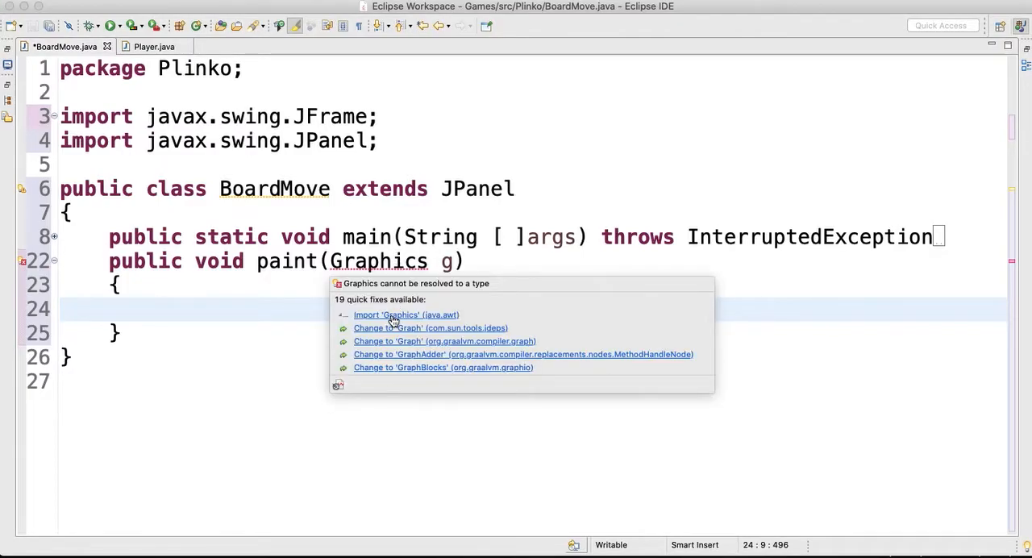
click(406, 314)
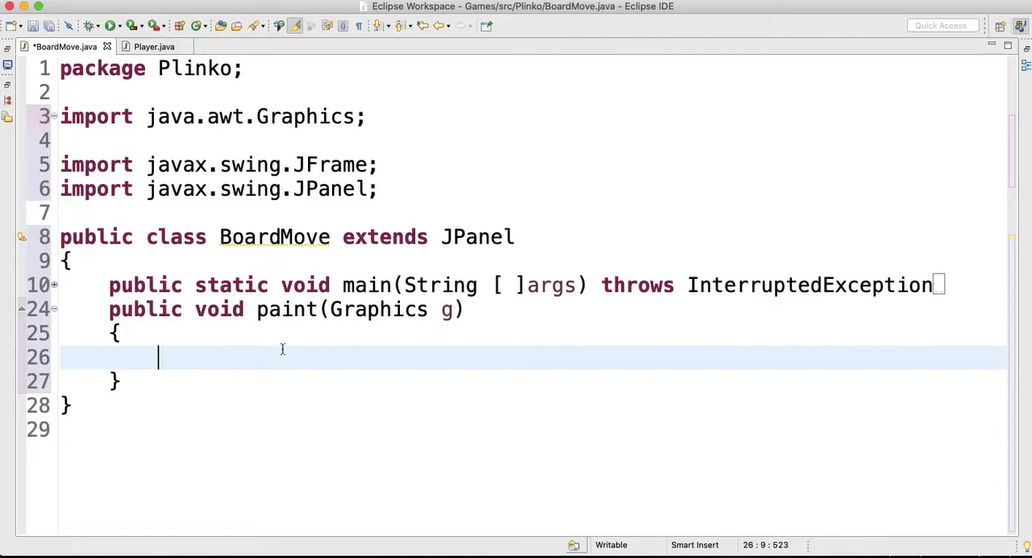
- Cast g into 'Graphics2D g2' and import Graphics2D via quick fix
text(Gr)
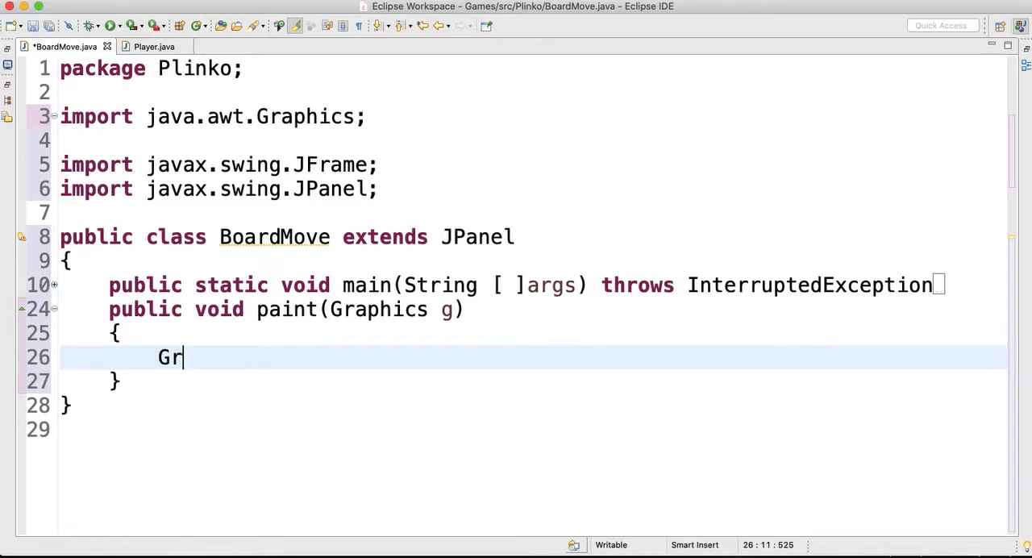
text(aphics2d)
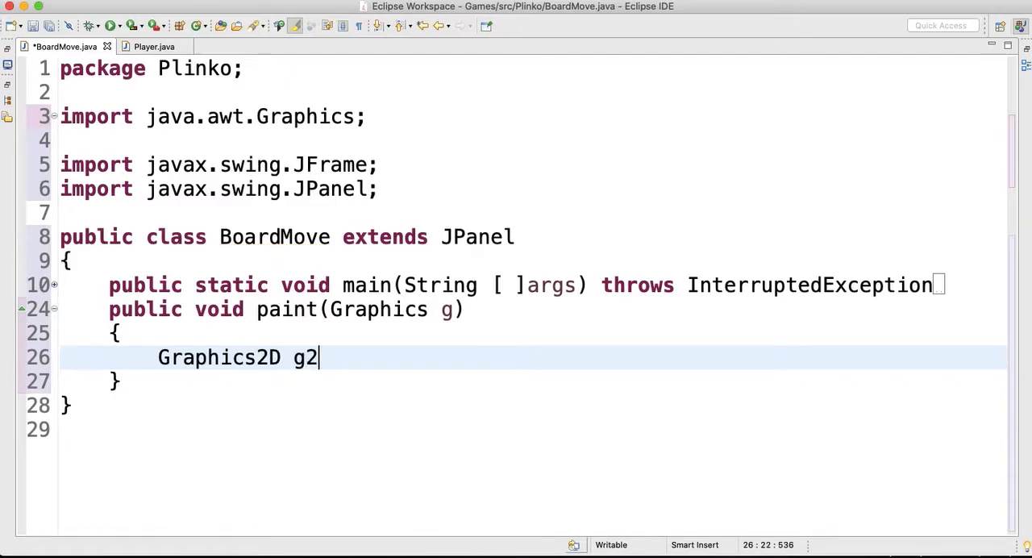
text(= ())
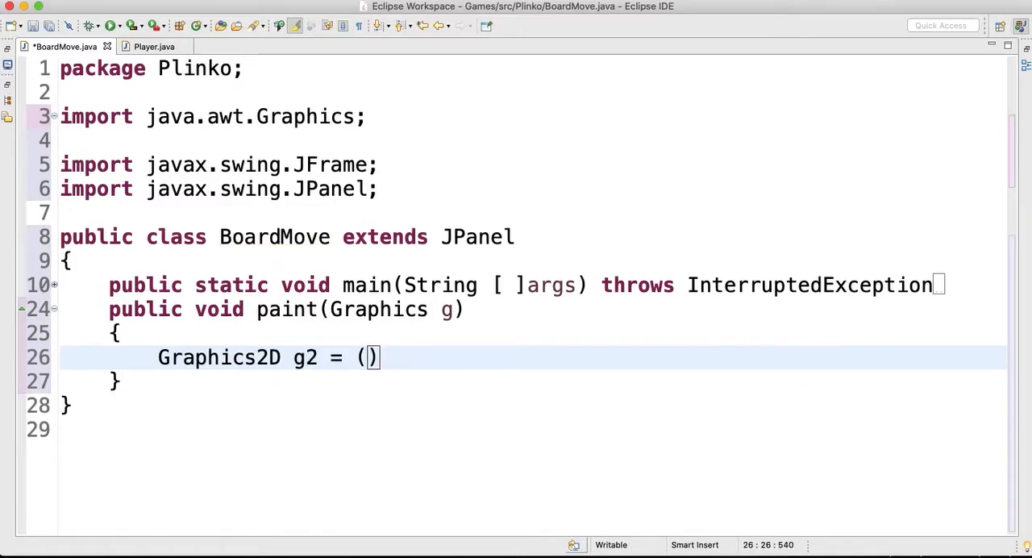
text(Graphci)
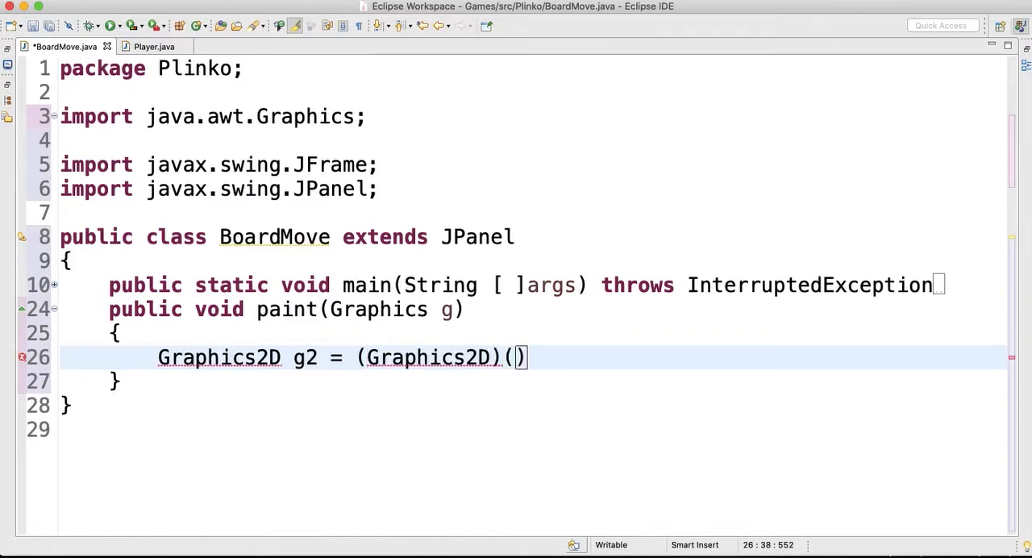
text(g);)
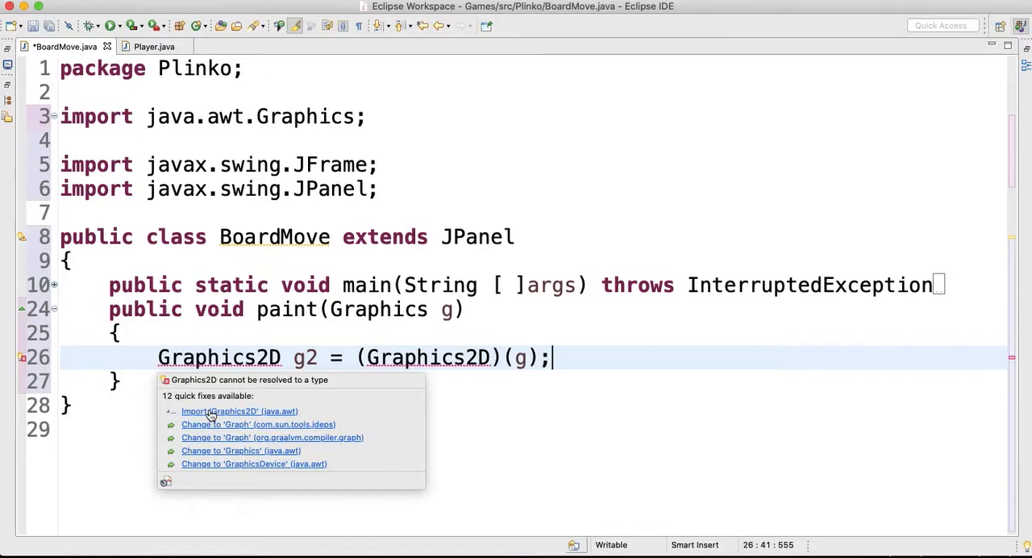
click(238, 412)
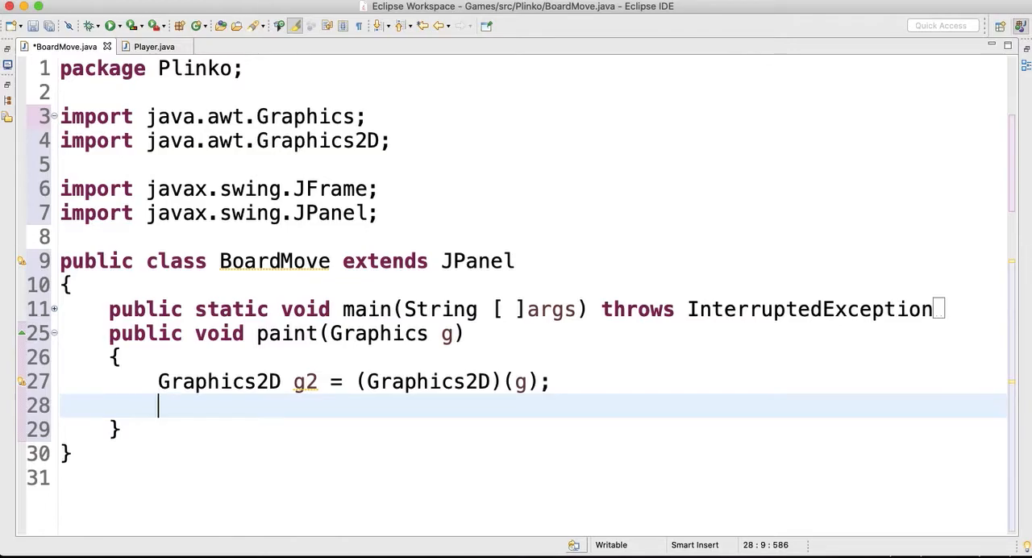
mouse_move(575, 460)
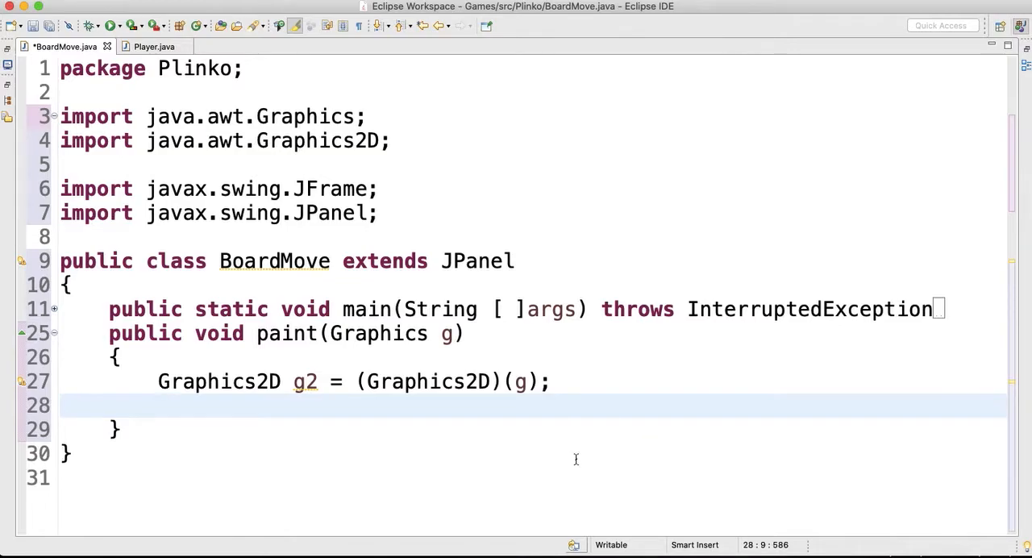
text(g2.setColor(c);)
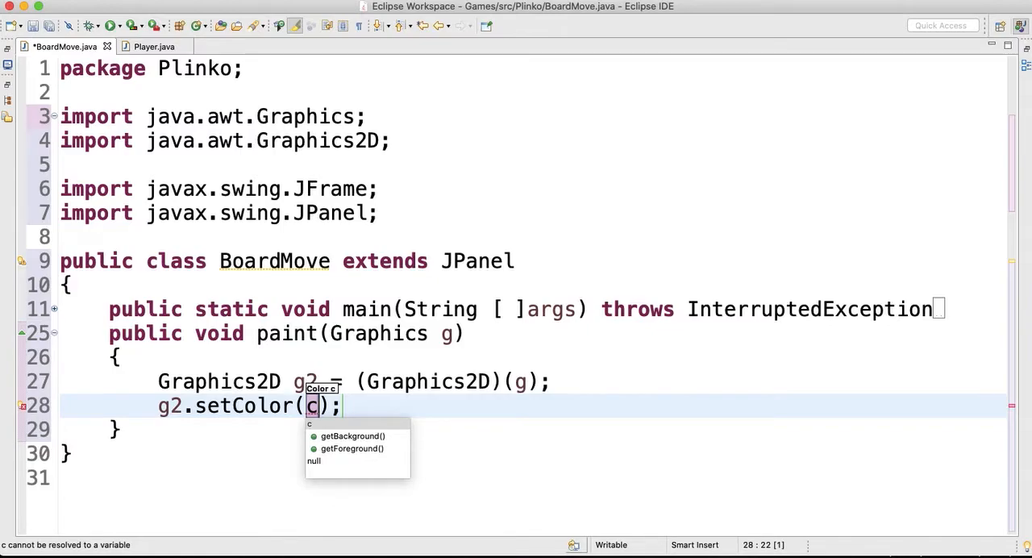
- Set the g2 colour to Color.RED and import Color
text(olo)
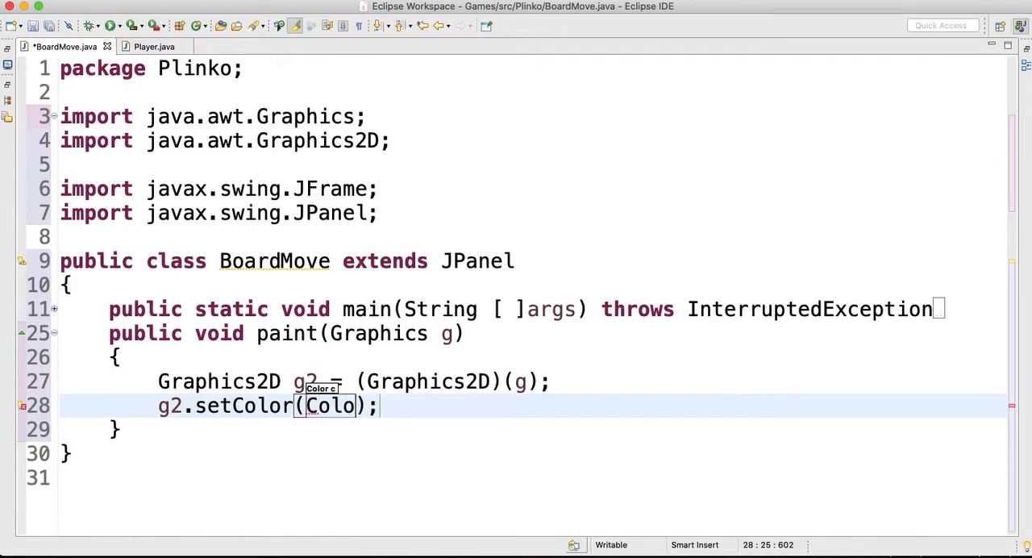
text(.RED)
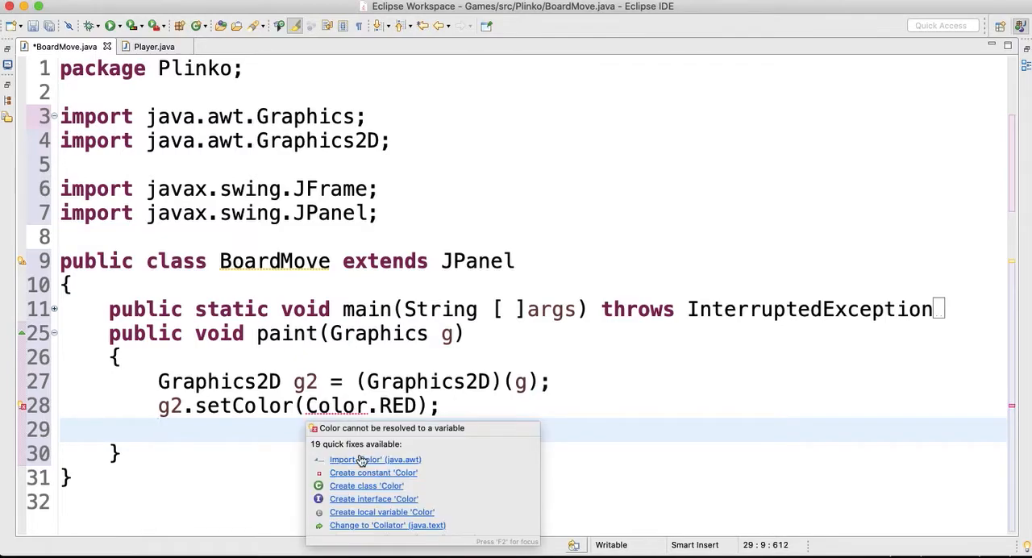
click(376, 459)
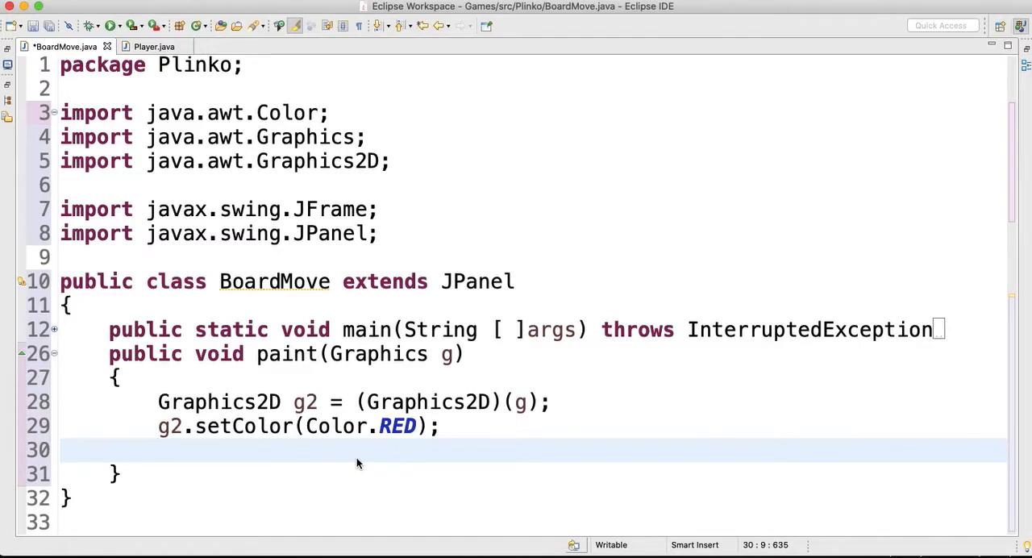
- Fill a rectangle at 0,0 sized 800 by 800 with g2.fillRect
text(g)
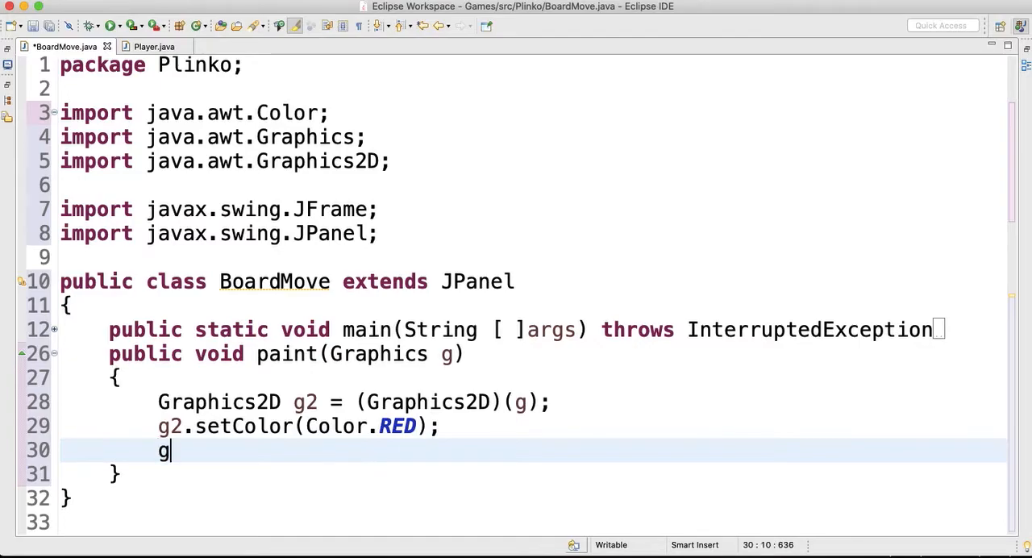
text(2.se)
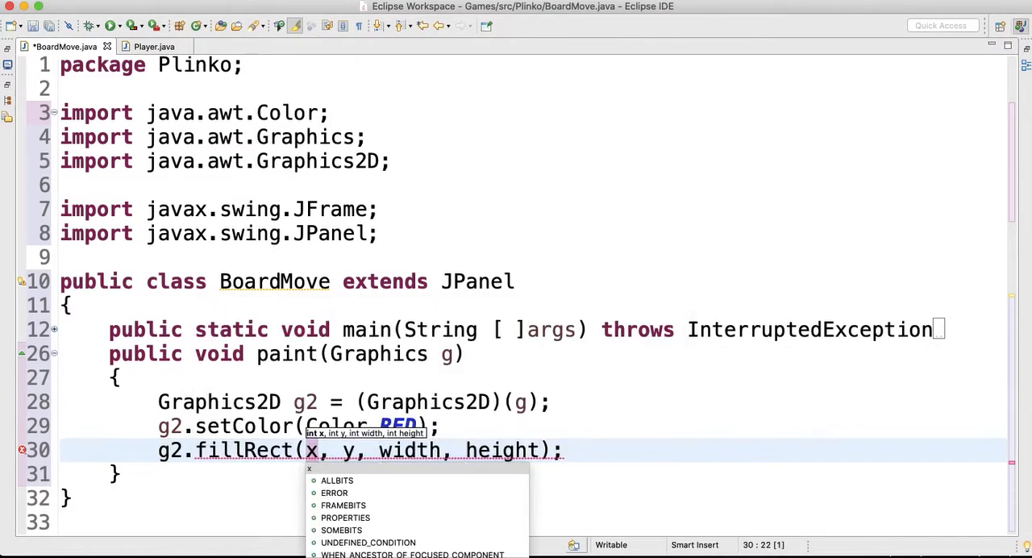
text(0)
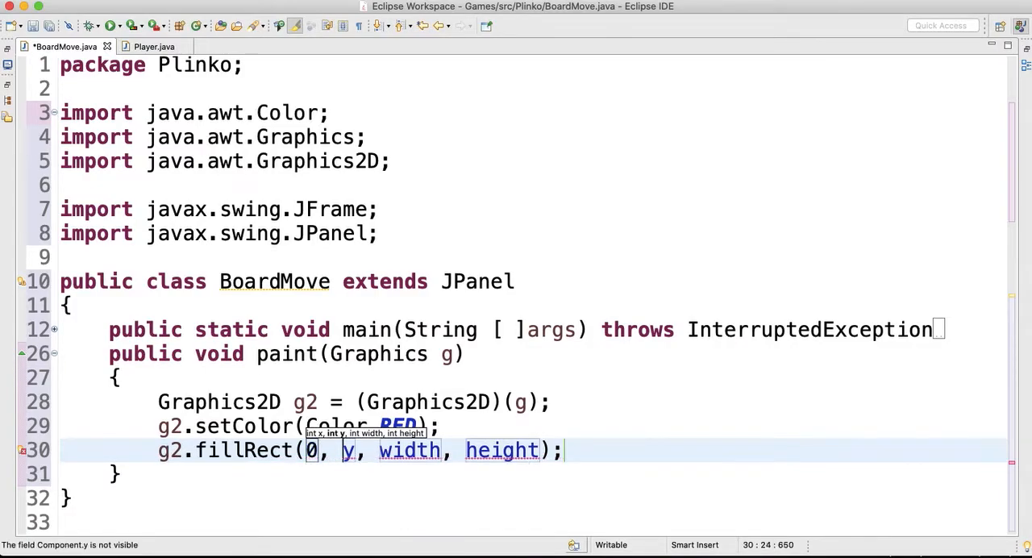
text(0)
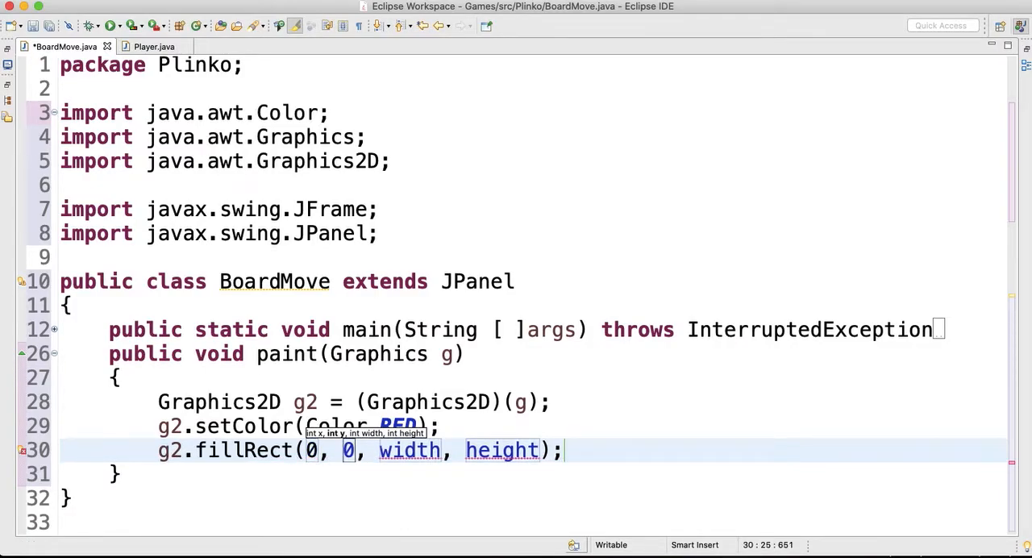
text(800)
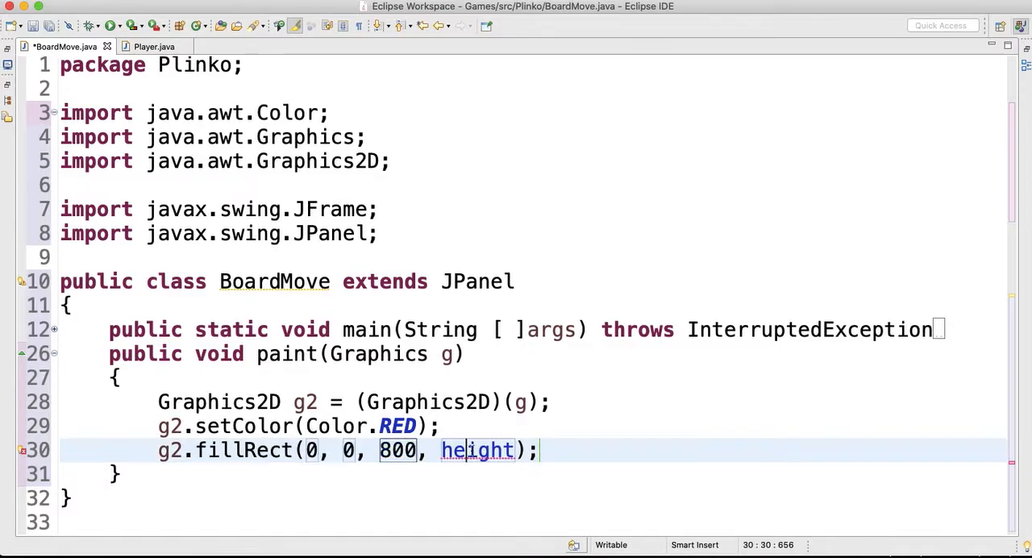
text(800)
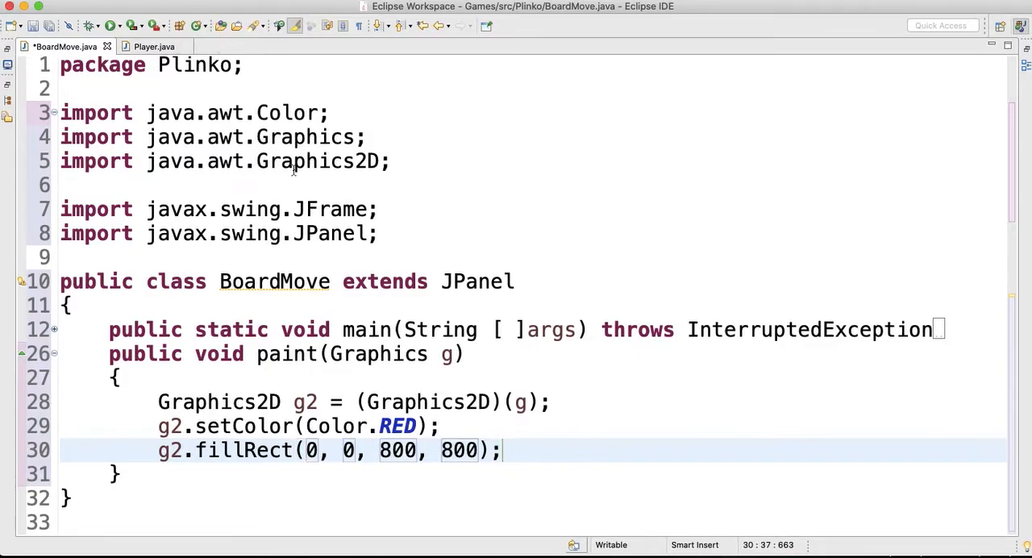
text(g2)
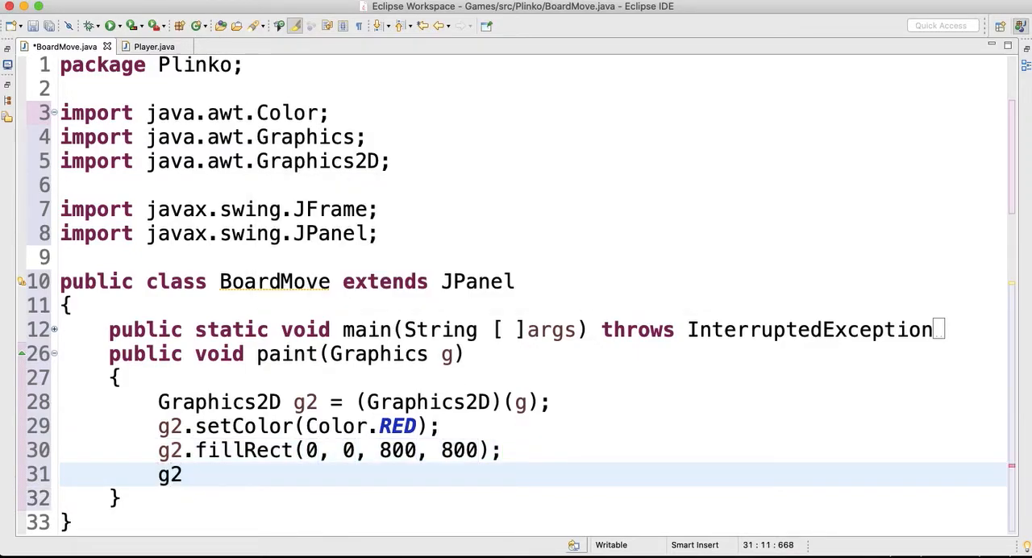
- Set the g2 colour to Color.BLUE
text(.)
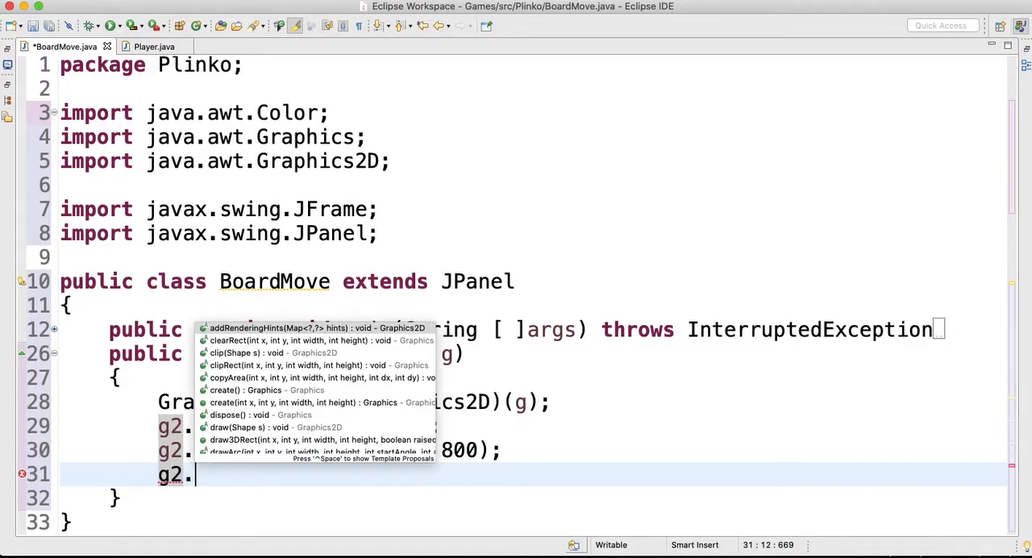
text(setcolor(Color.);)
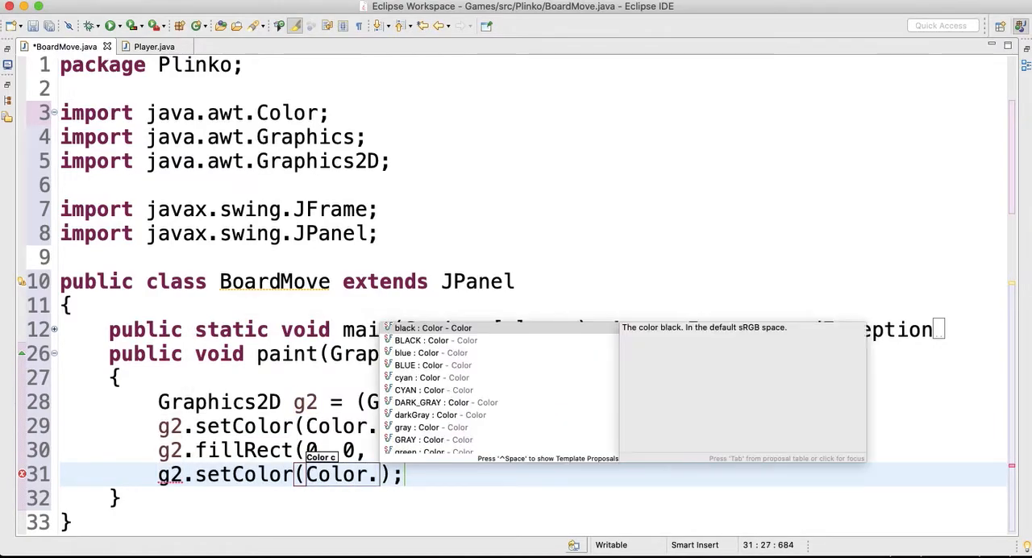
text(blue)
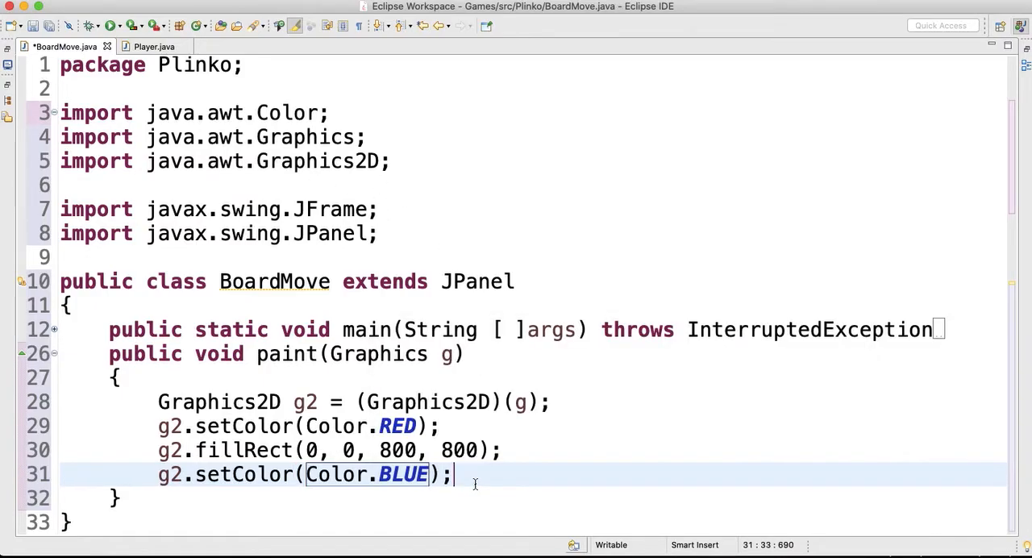
- Fill a 20 by 20 square at 200,400 and run BoardMove
text(g2.)
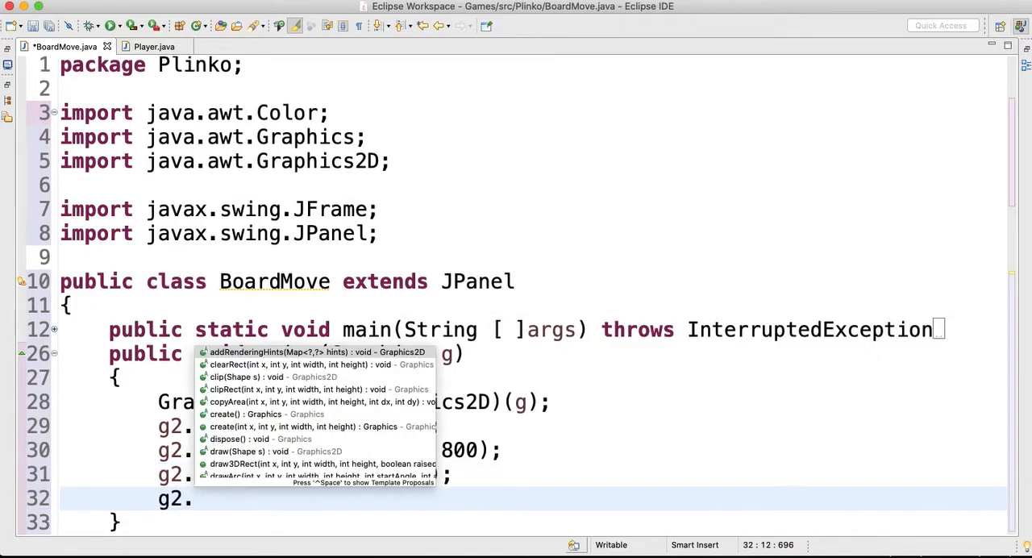
text(fillRect(x, y, width, height);)
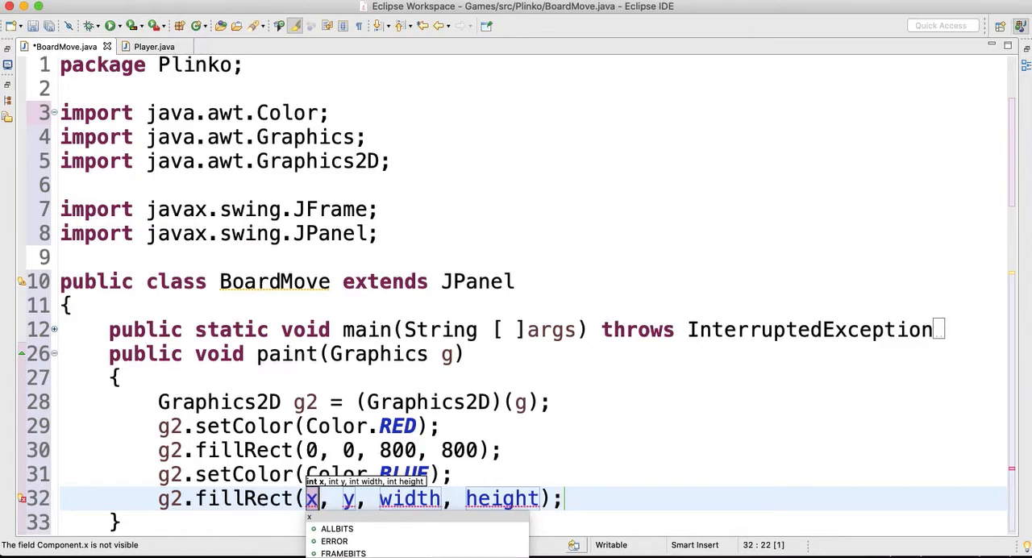
text(20)
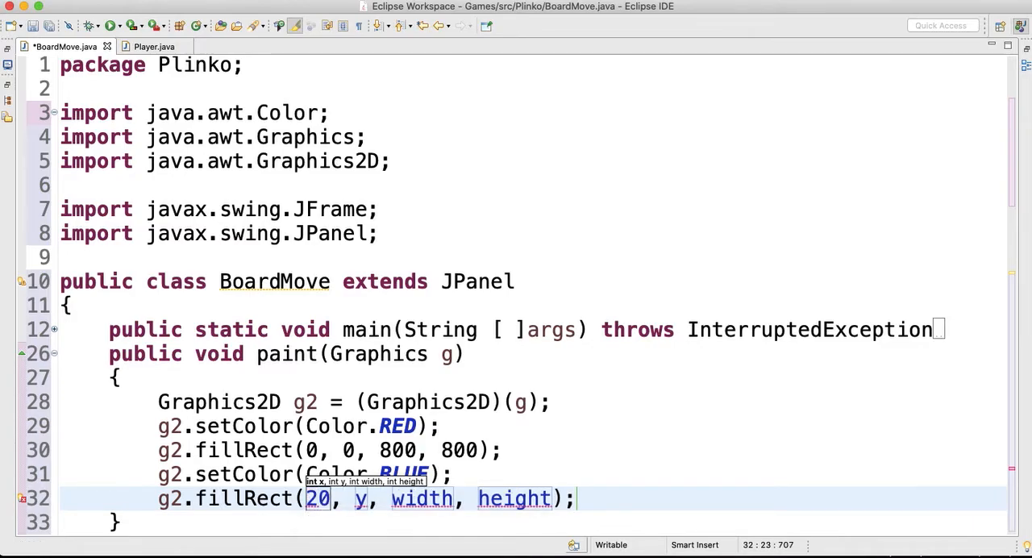
text(0)
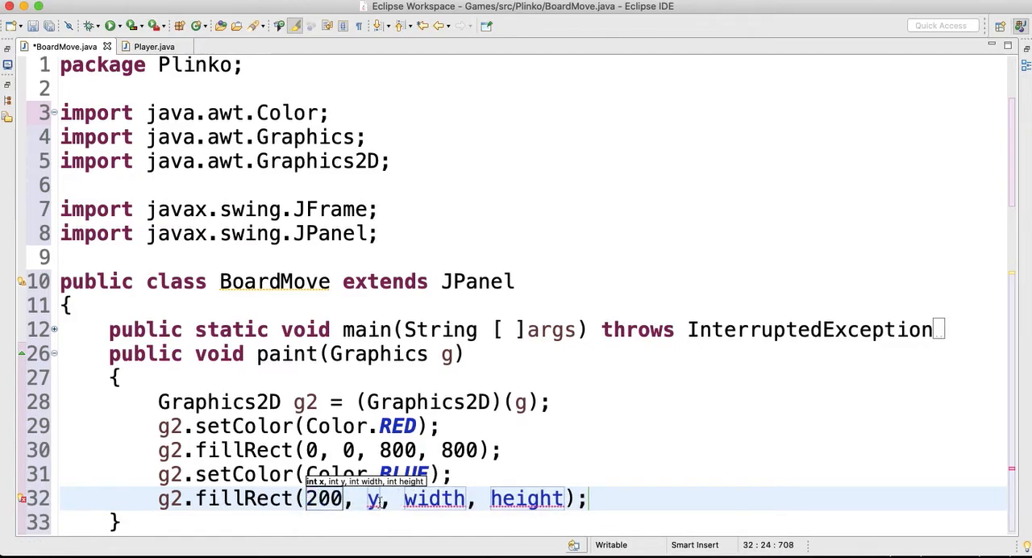
text(400)
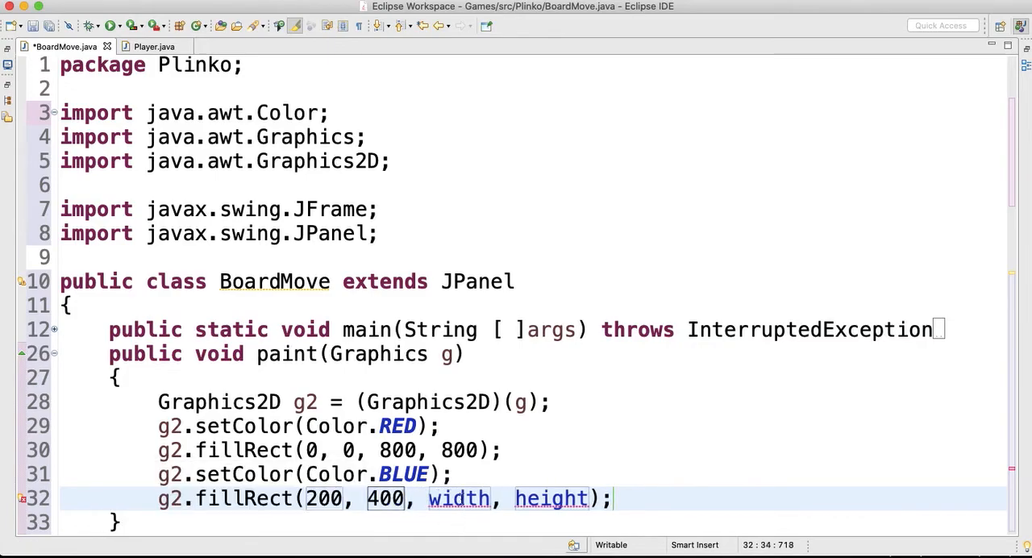
text(1)
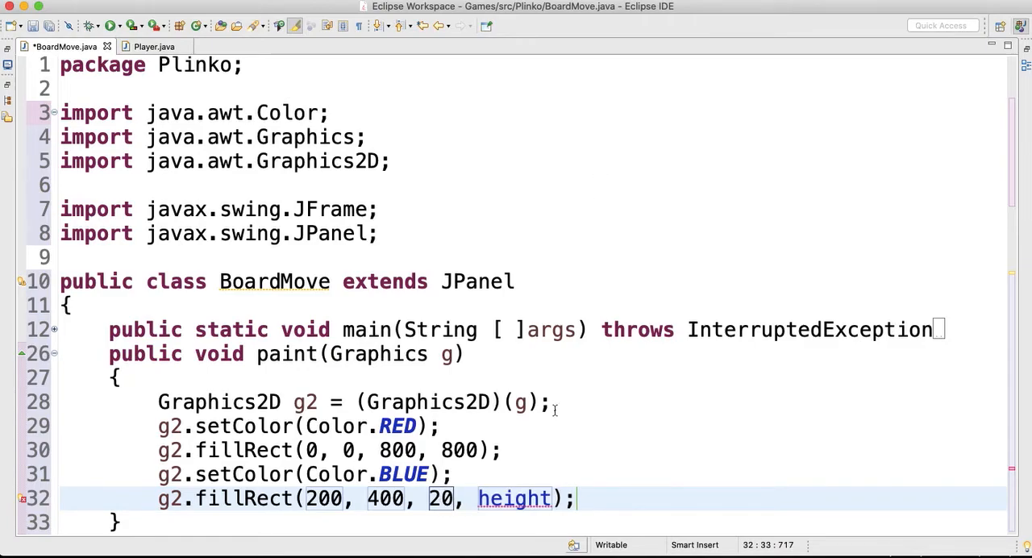
text(20)
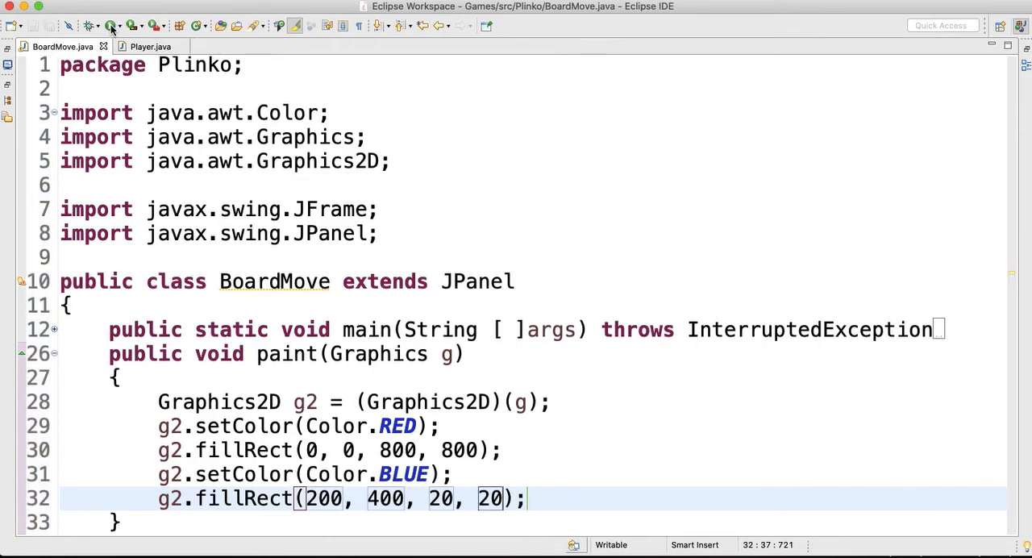
click(112, 26)
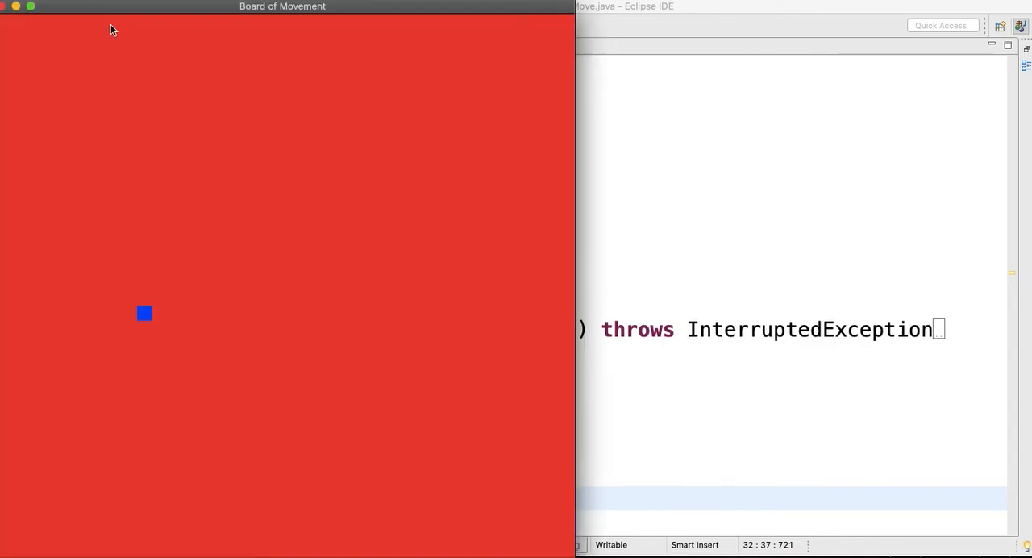